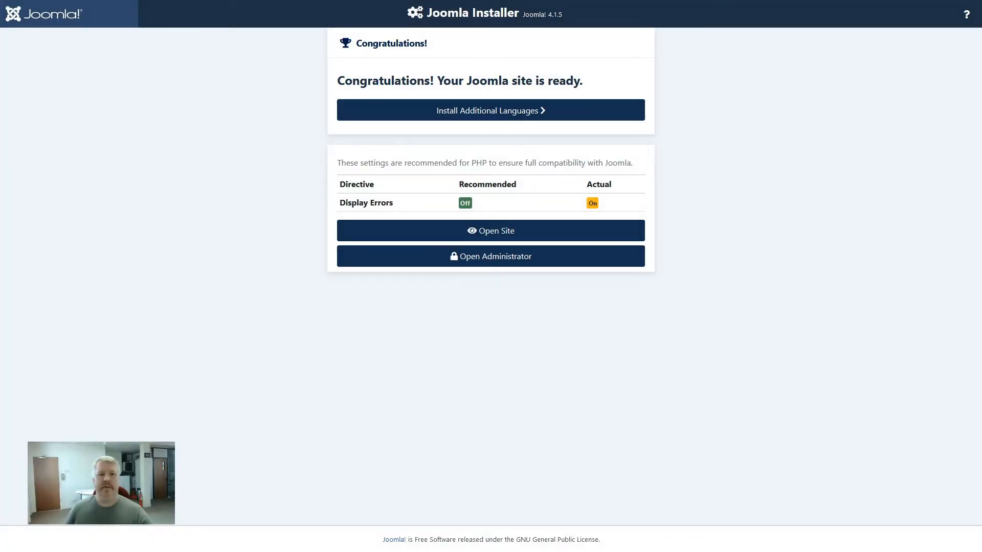
mouse_move(745, 214)
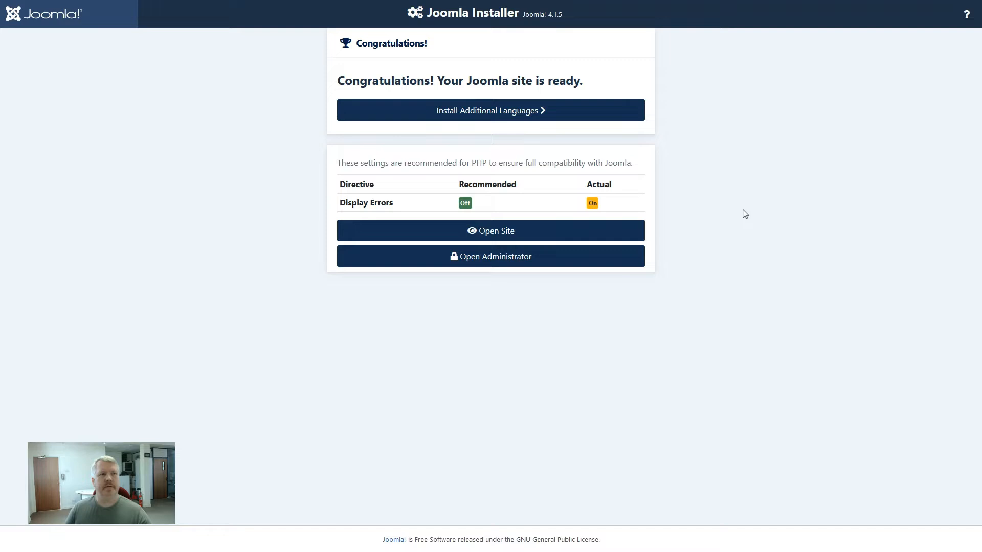
Step: Tick English, USA (en-US) in the additional languages list and start its installation
left_click(491, 110)
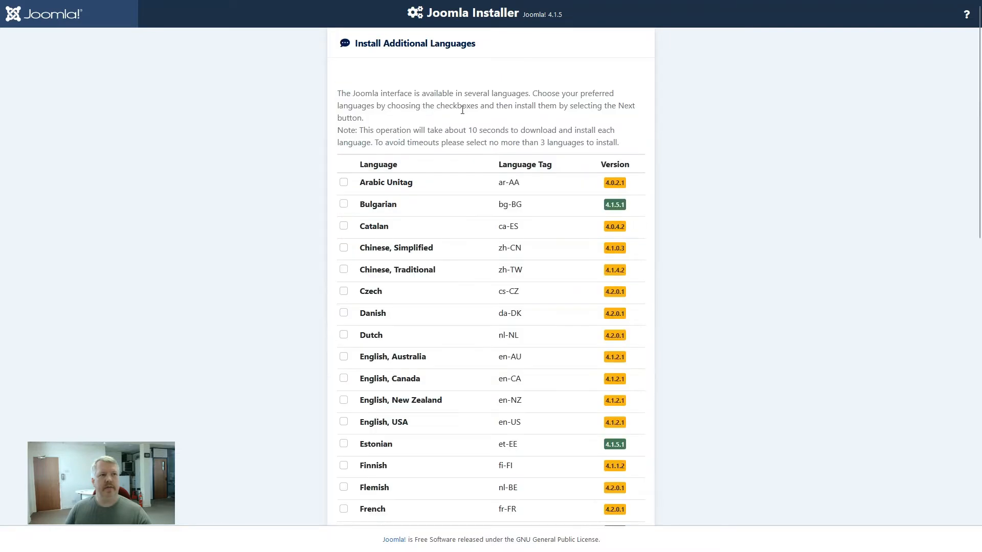
mouse_move(705, 321)
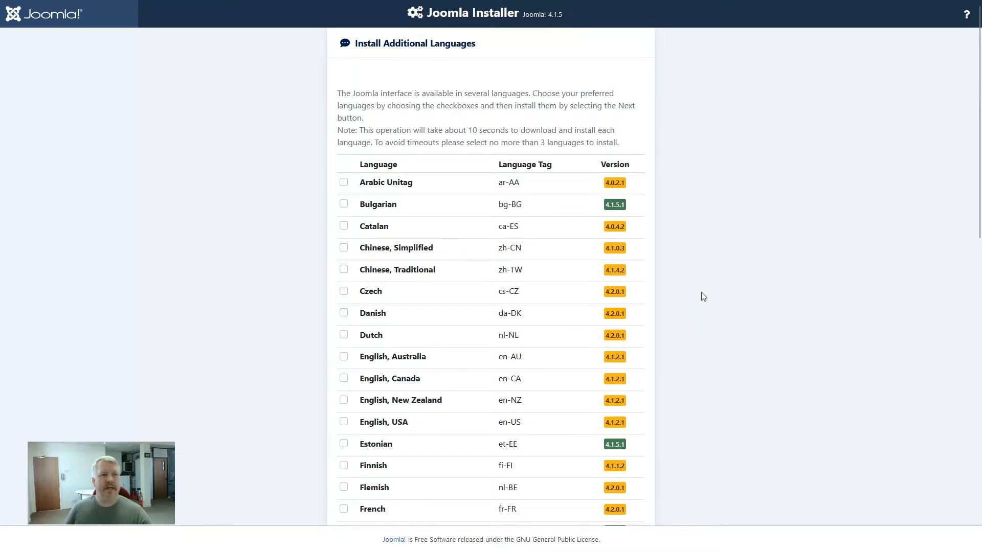
mouse_move(641, 171)
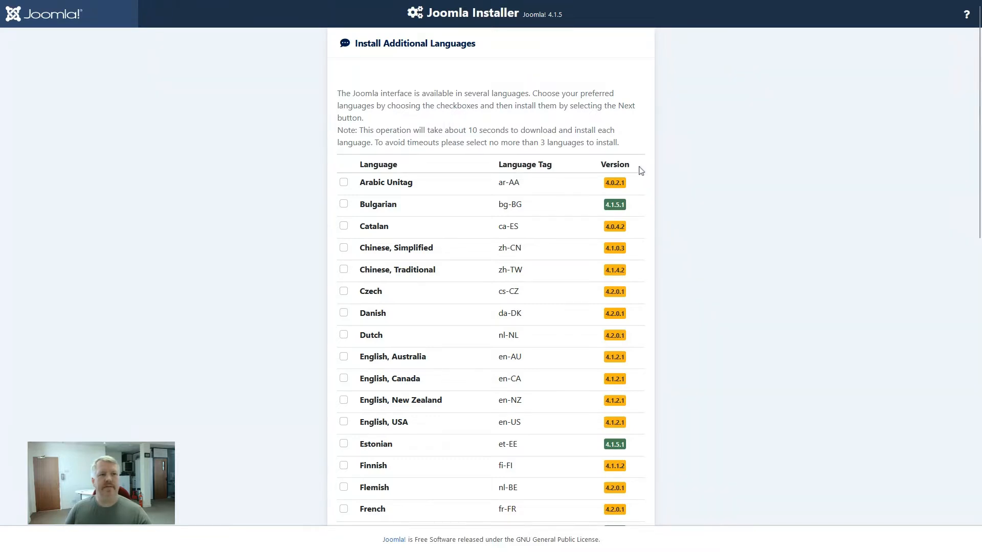
mouse_move(641, 188)
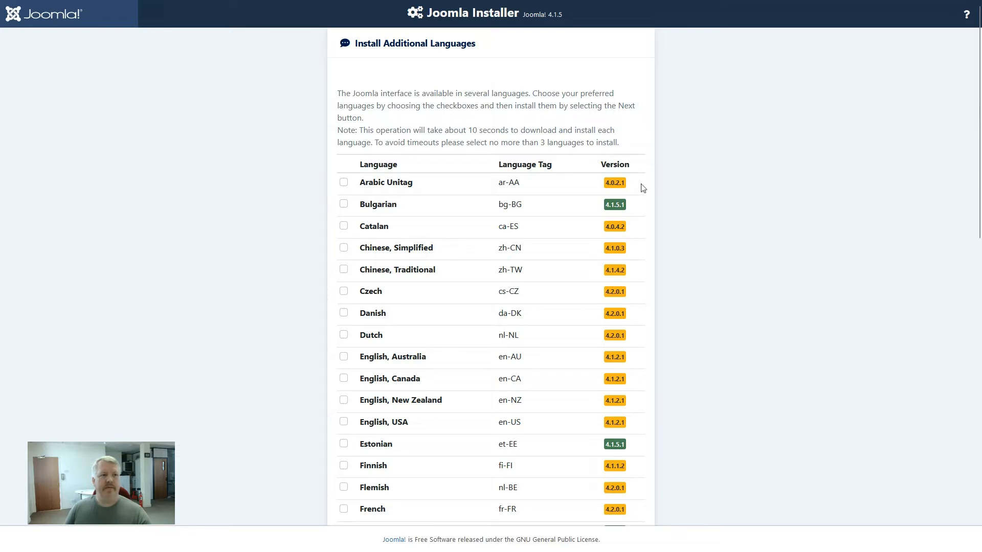
mouse_move(643, 210)
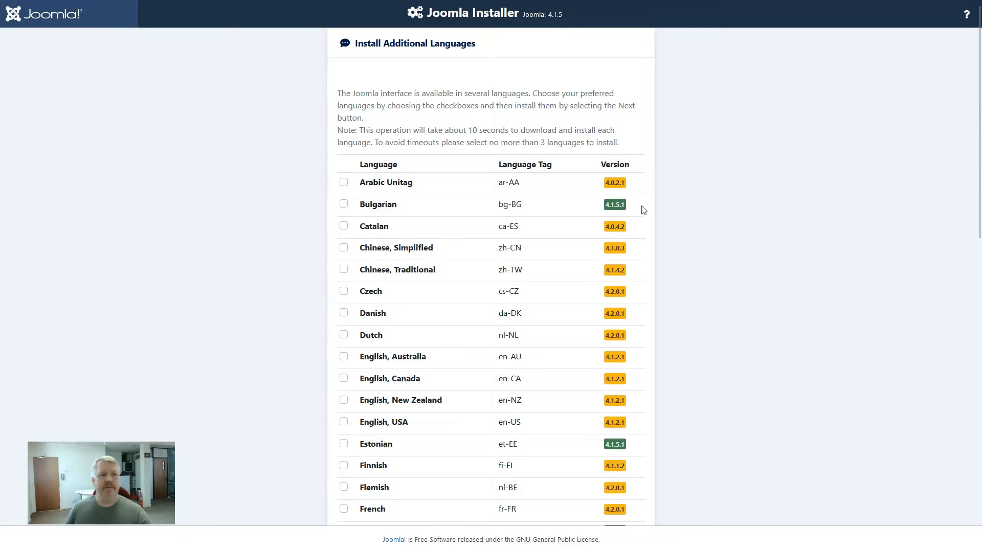
mouse_move(649, 210)
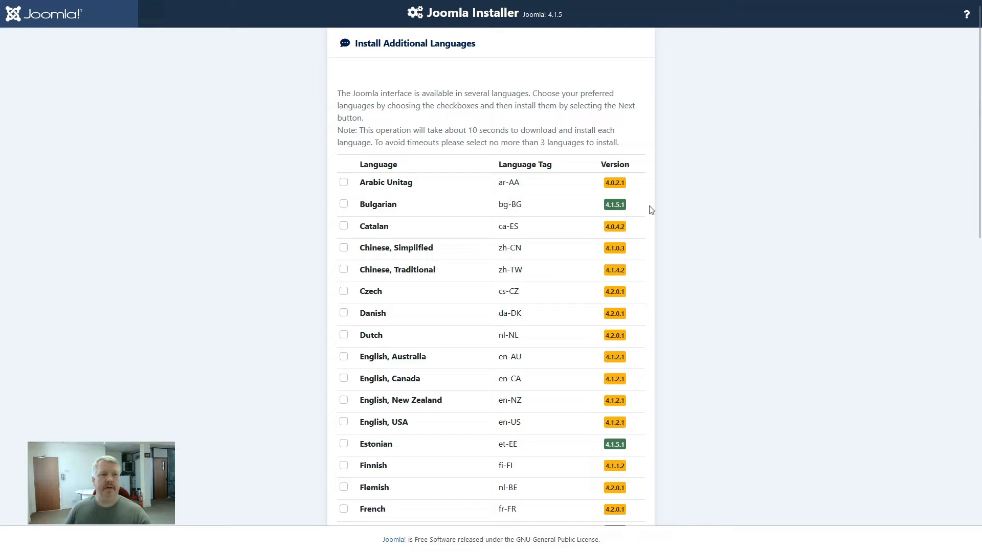
mouse_move(685, 240)
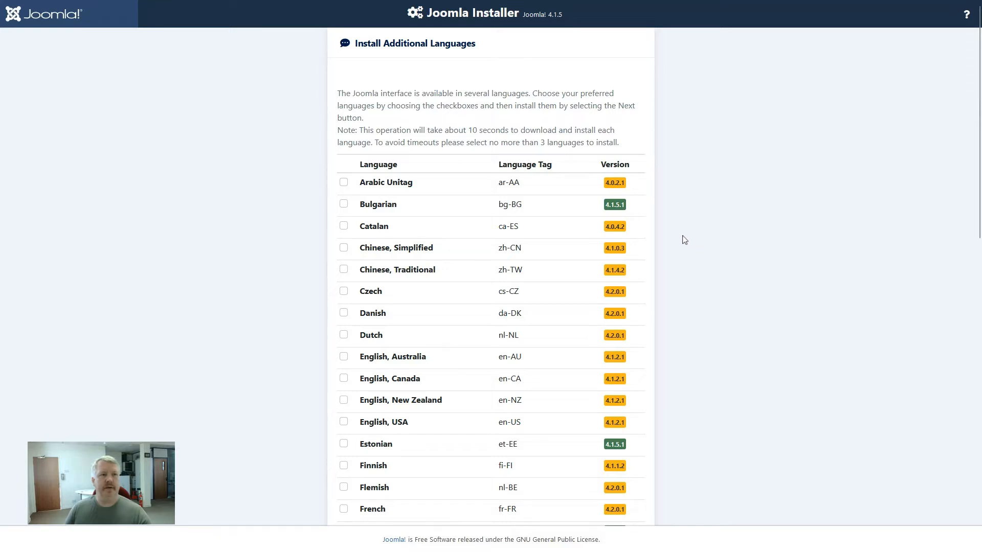
mouse_move(690, 261)
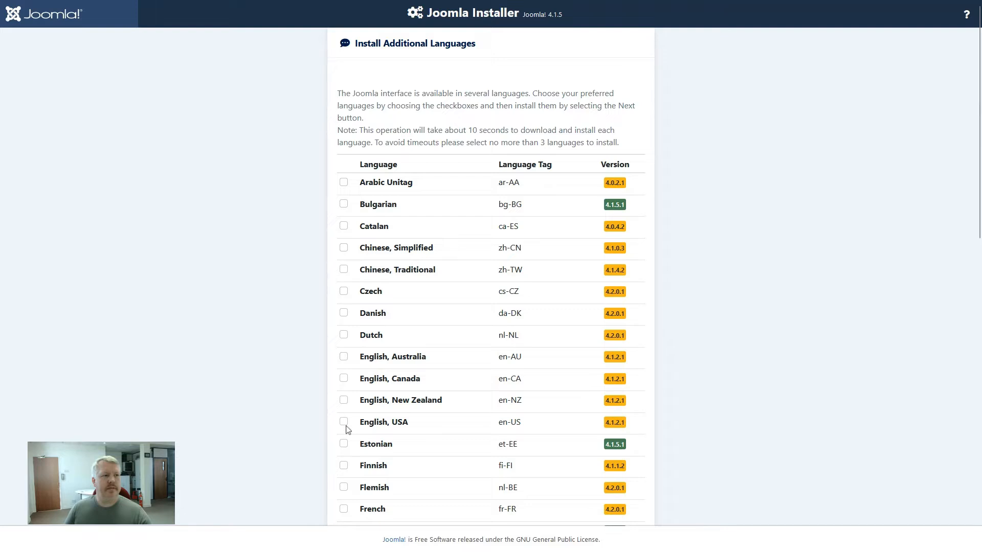
left_click(343, 421)
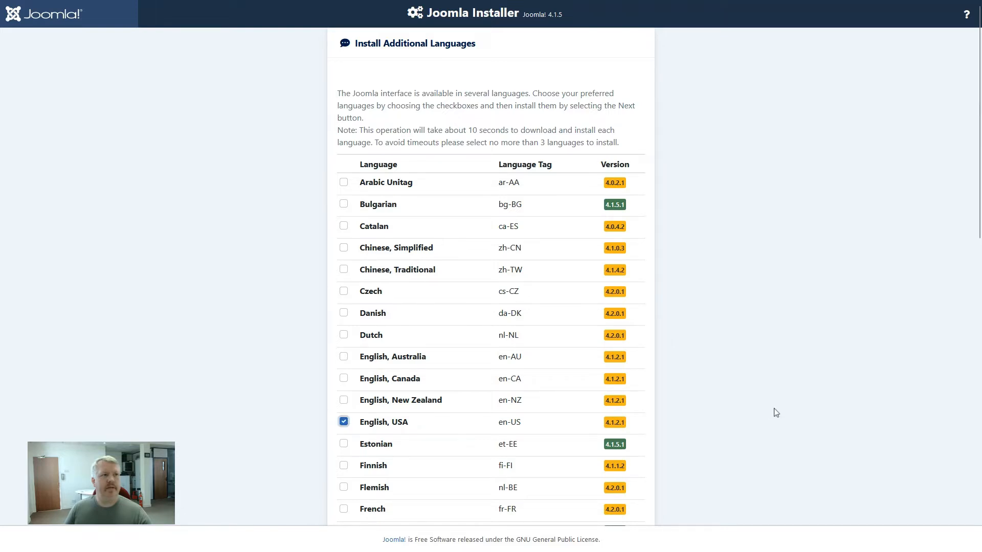
scroll("down", 3)
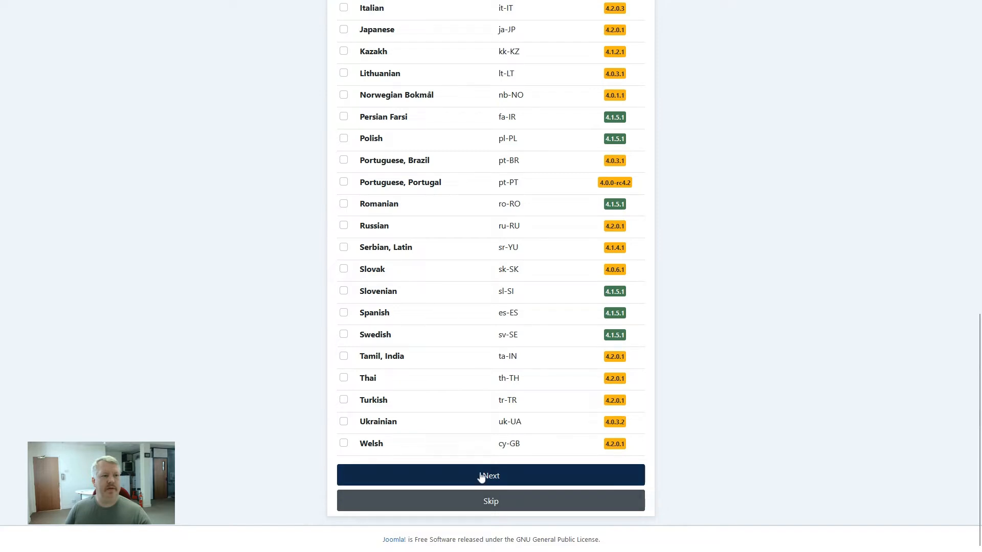
left_click(491, 475)
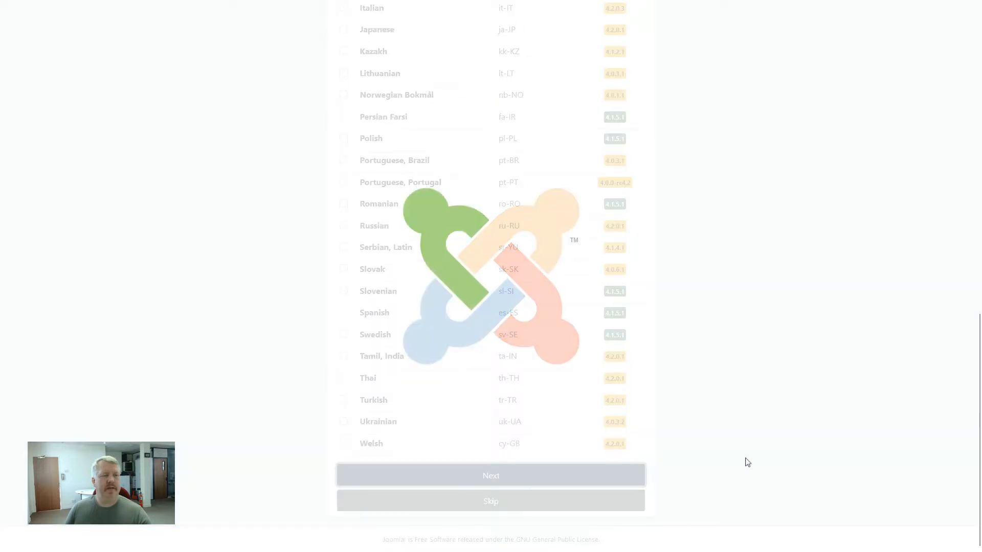
Step: Confirm en-GB as default administrator and site language, then log in with 'footsteps'
left_click(490, 475)
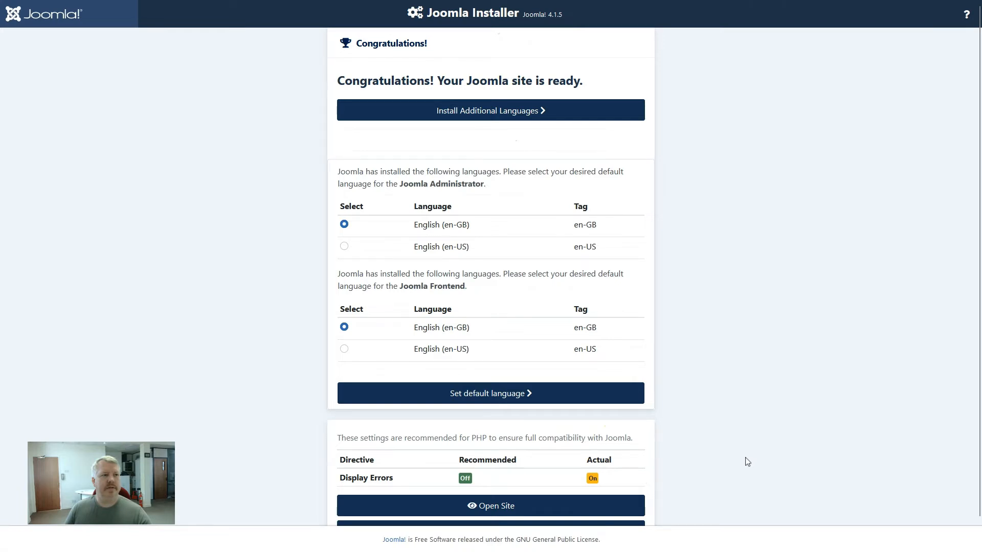
mouse_move(740, 331)
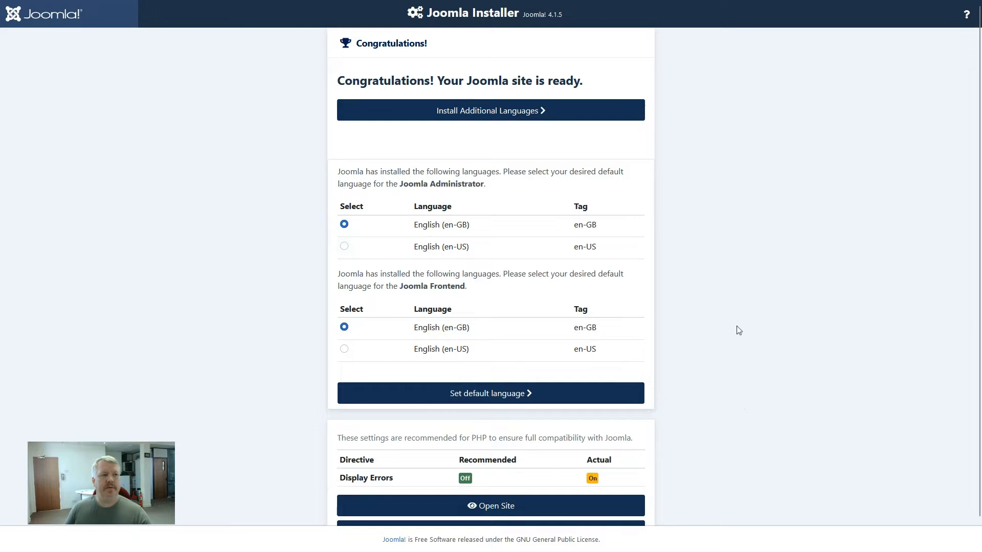
mouse_move(727, 317)
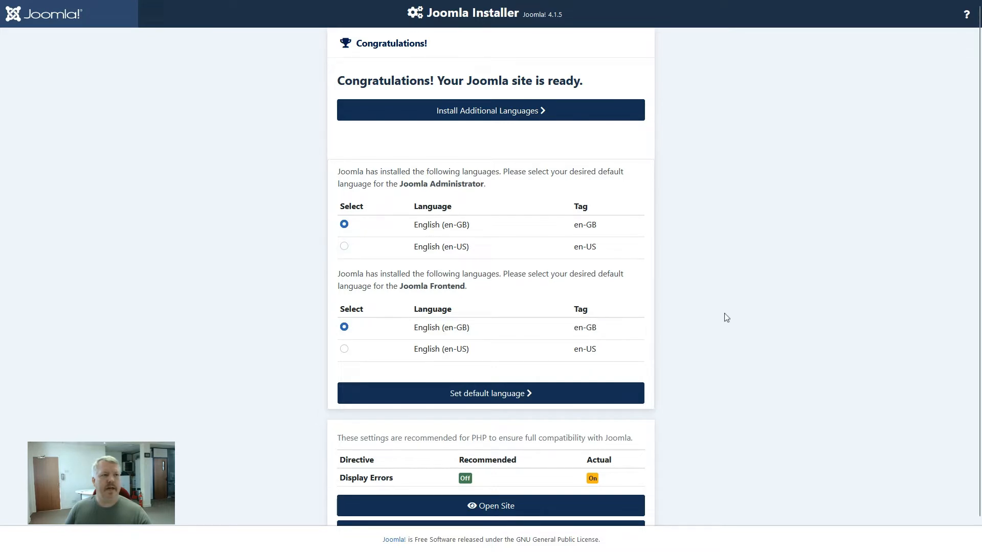
mouse_move(721, 343)
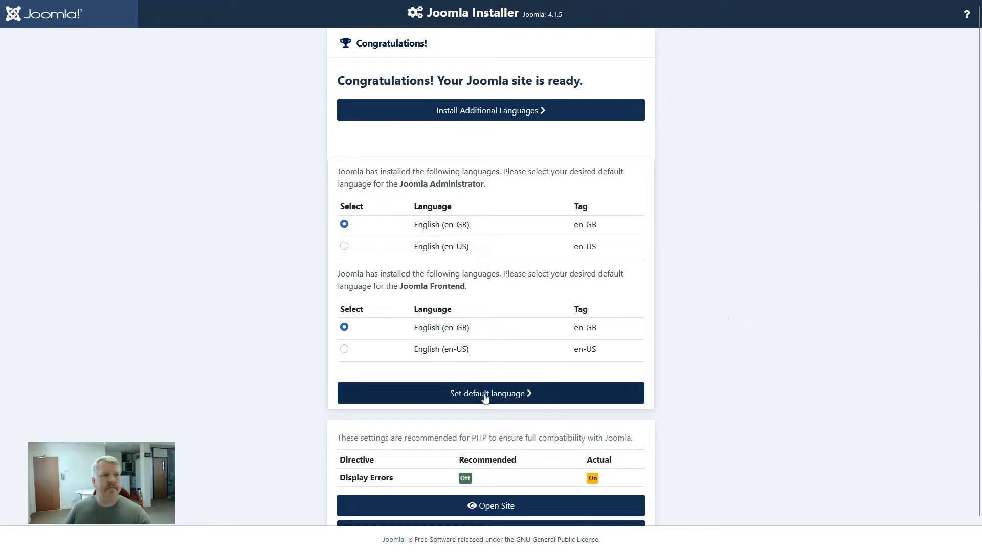
left_click(491, 393)
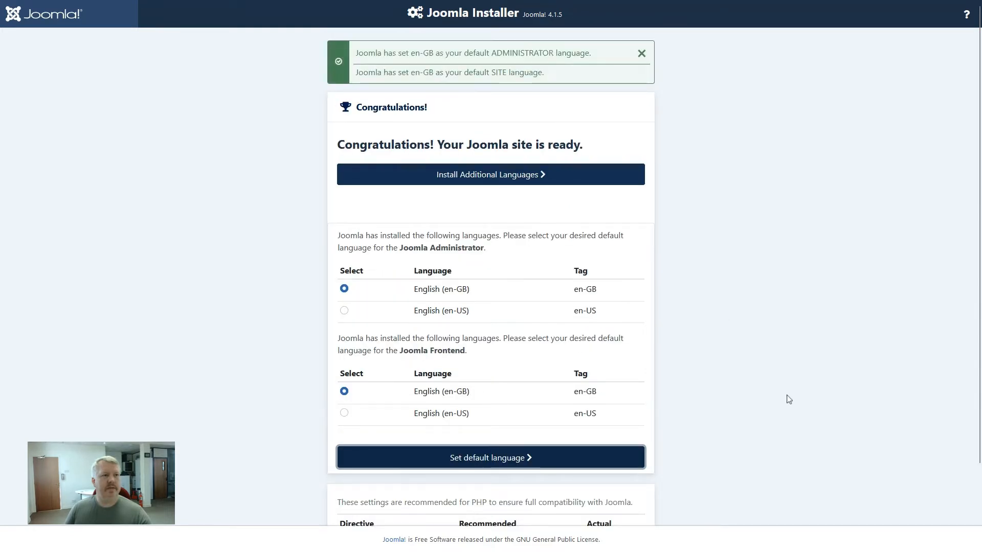
mouse_move(770, 369)
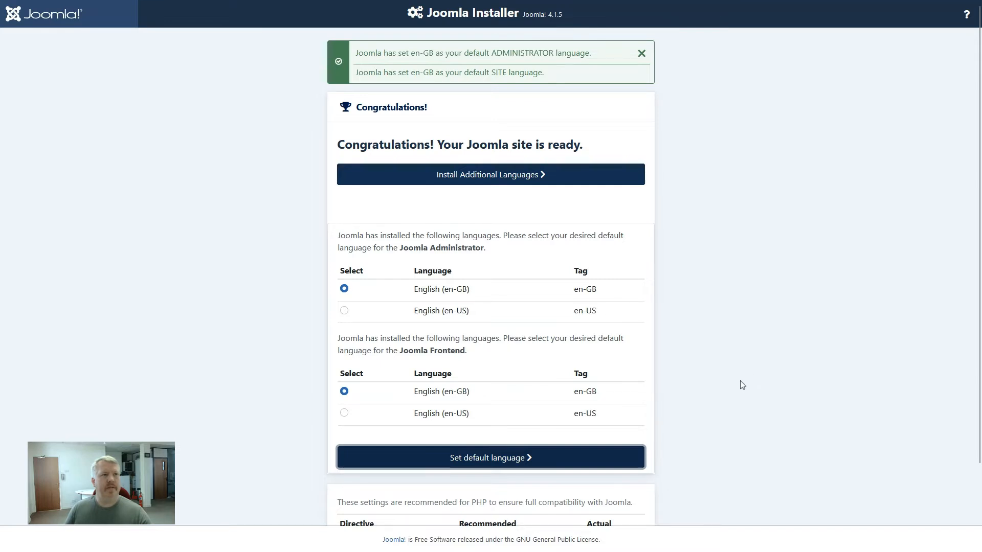
mouse_move(735, 382)
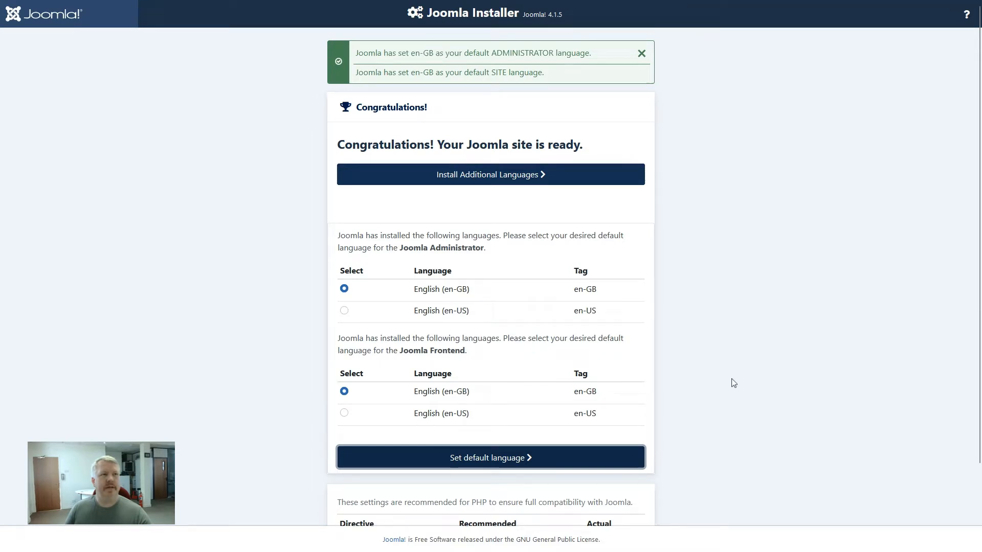
scroll("down", 3)
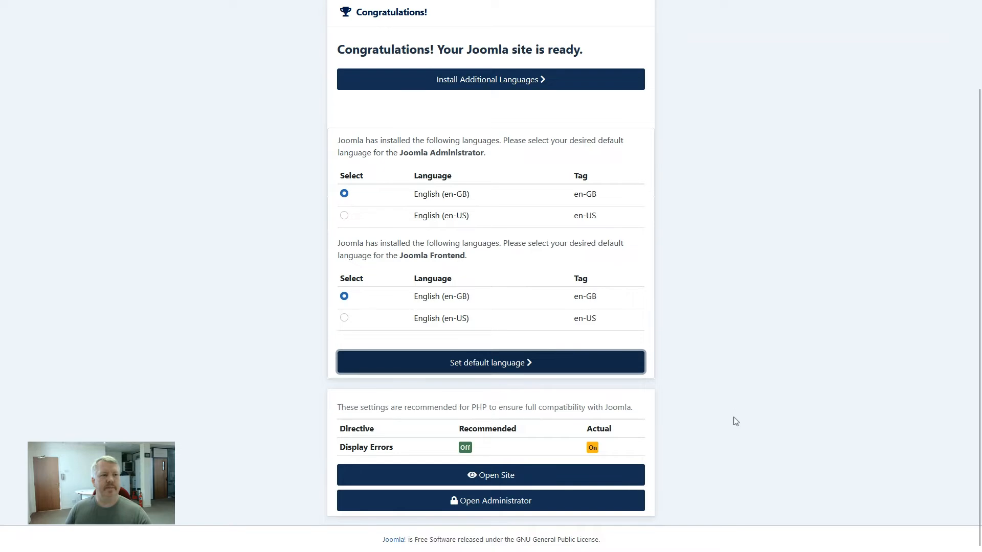
left_click(490, 500)
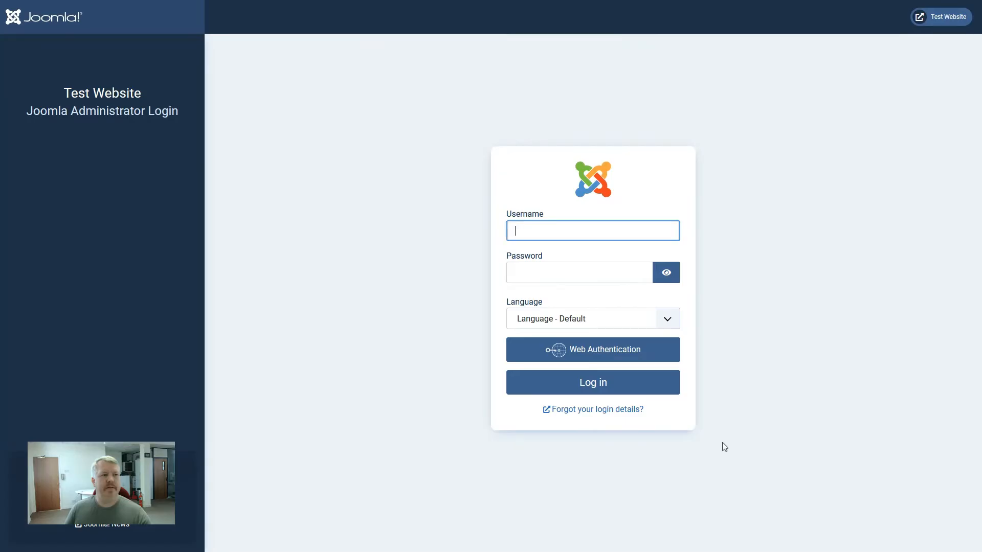
type("footsteps")
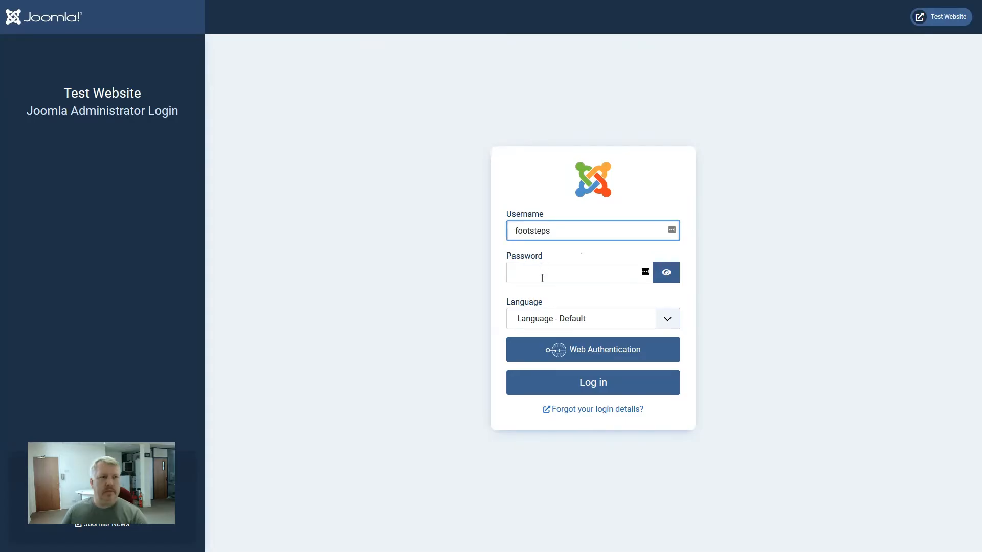
left_click(592, 382)
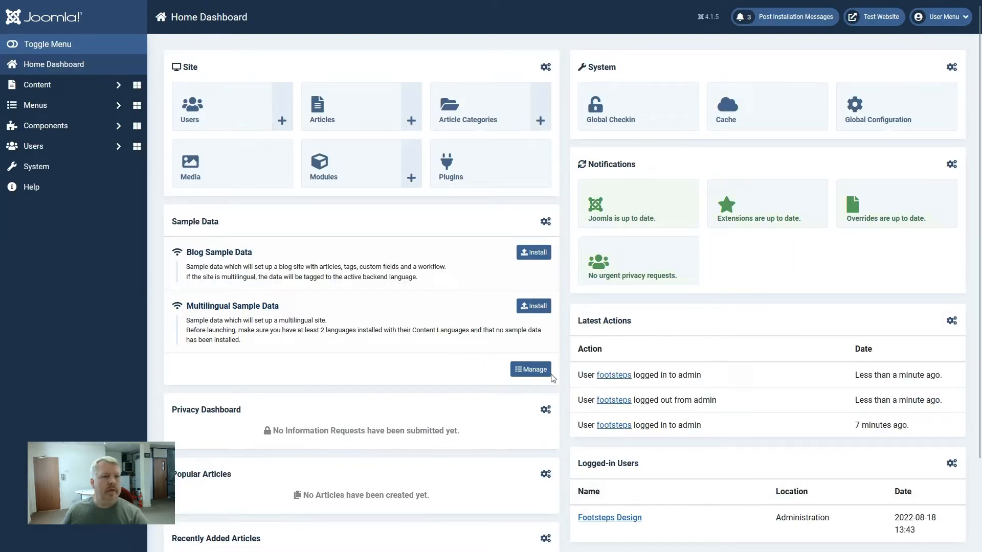
Step: Open System > Manage > Languages to view installed en-GB and en-US site languages
left_click(36, 167)
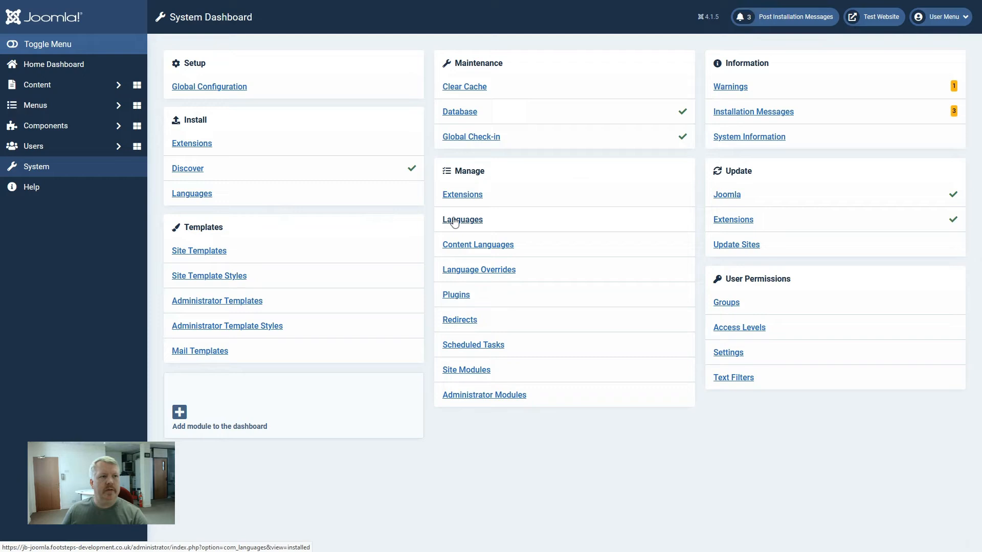
left_click(462, 220)
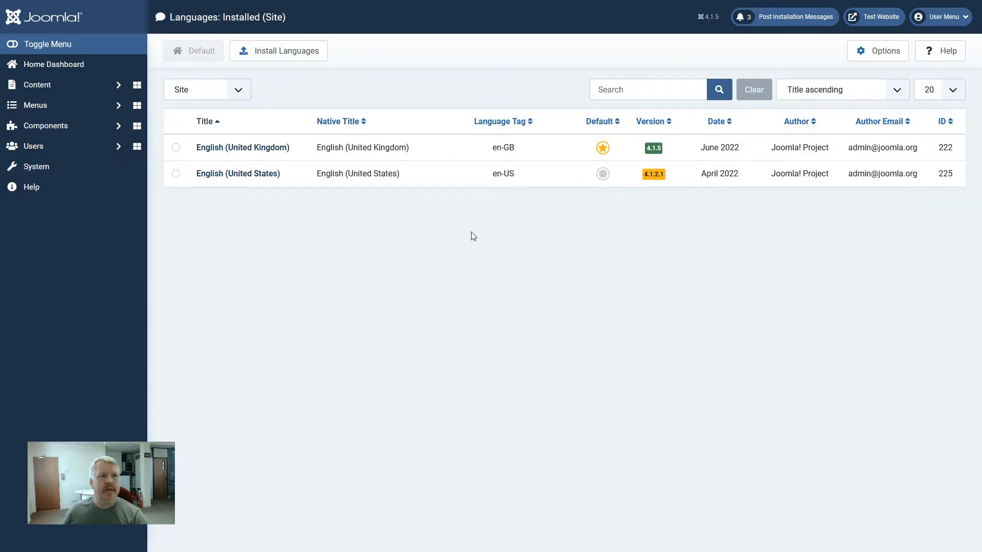
mouse_move(486, 228)
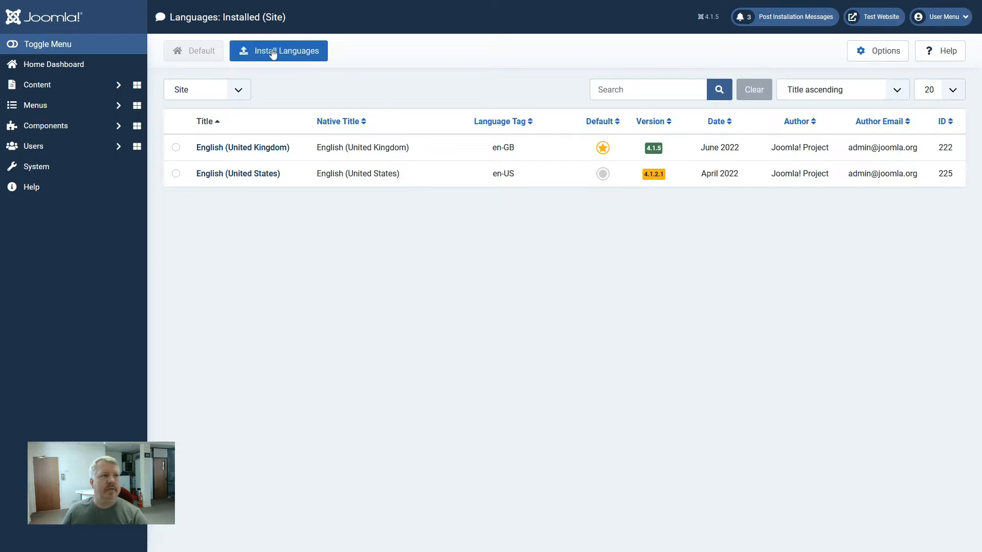
Step: Install the English, Australia language pack from the Install Languages list
left_click(278, 50)
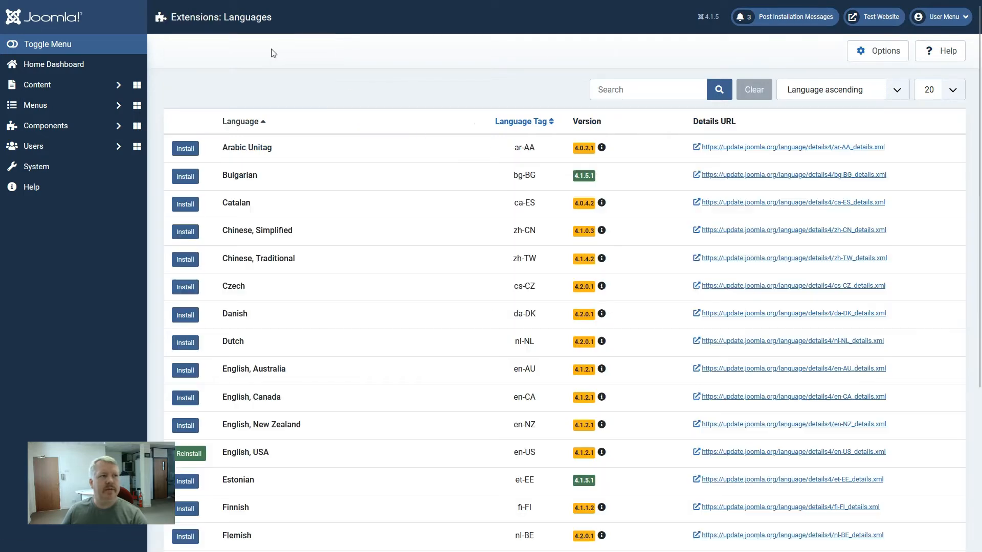
scroll("down", 3)
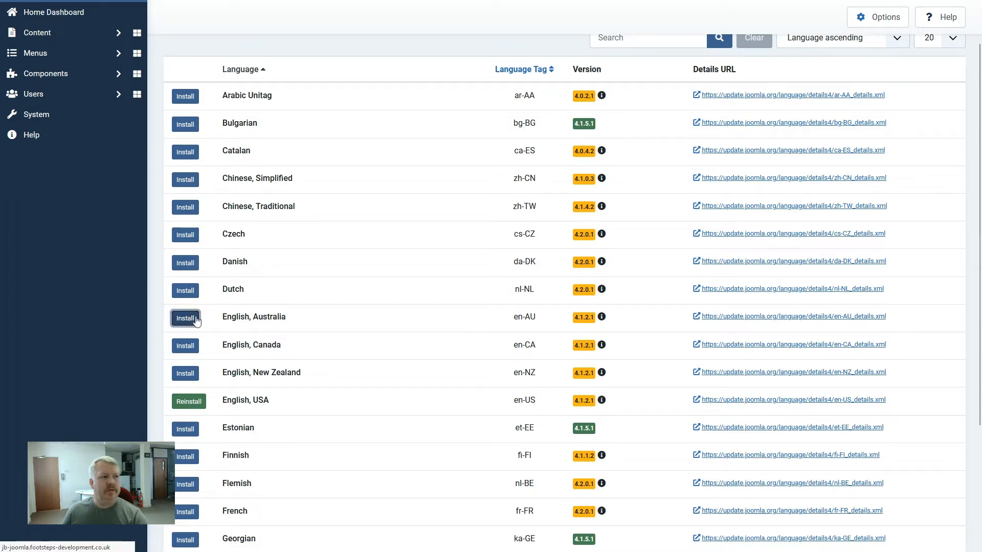
left_click(185, 318)
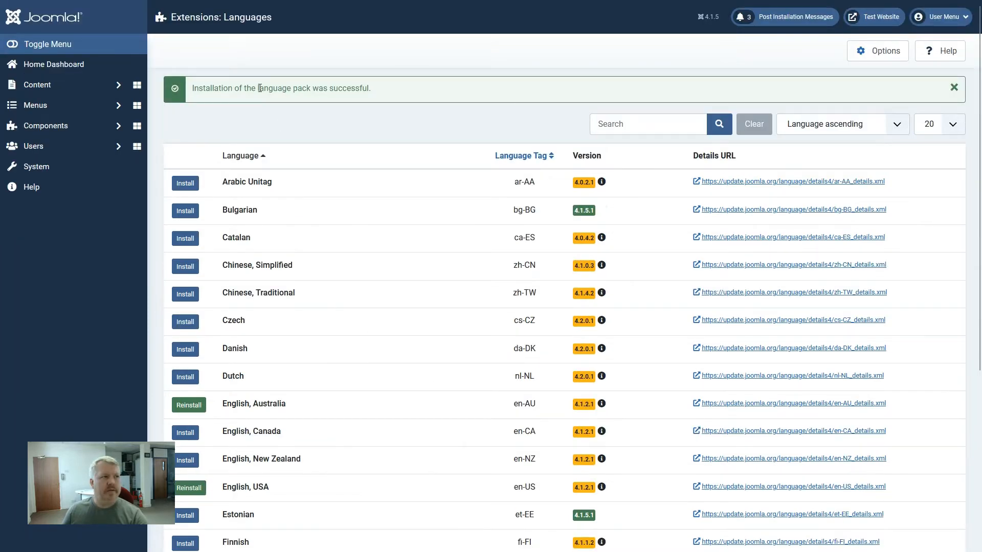
mouse_move(291, 114)
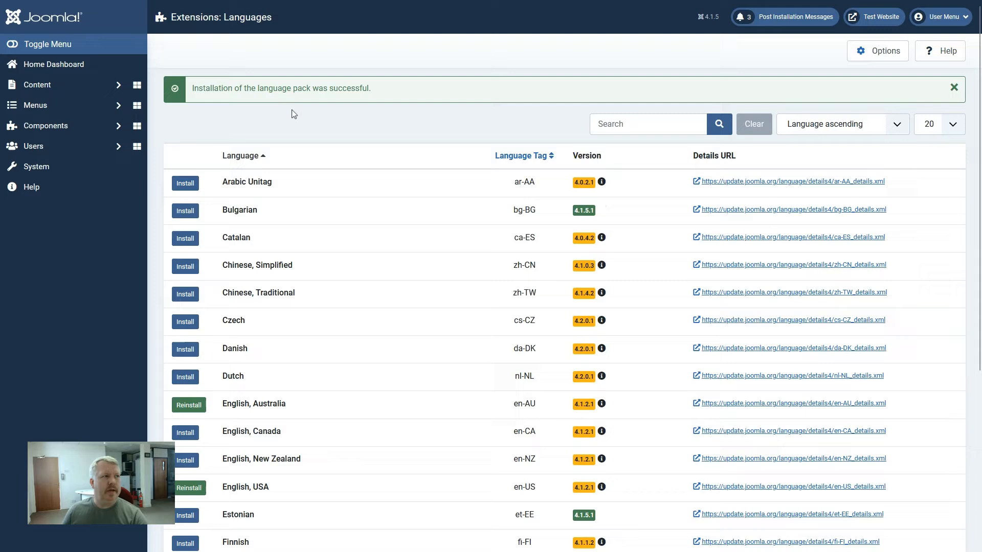
mouse_move(36, 167)
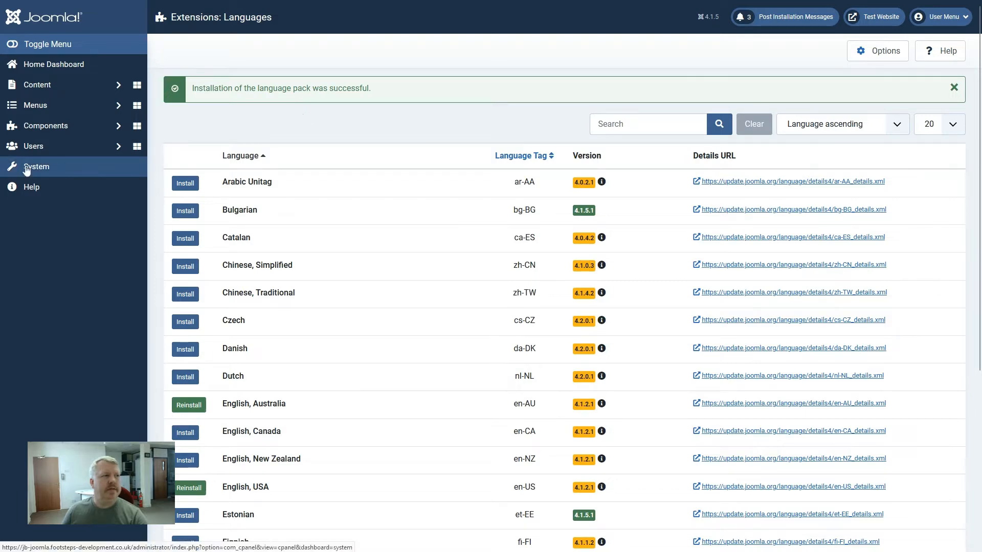
Step: Publish the unpublished English (Australia) and English (United States) content languages
left_click(36, 166)
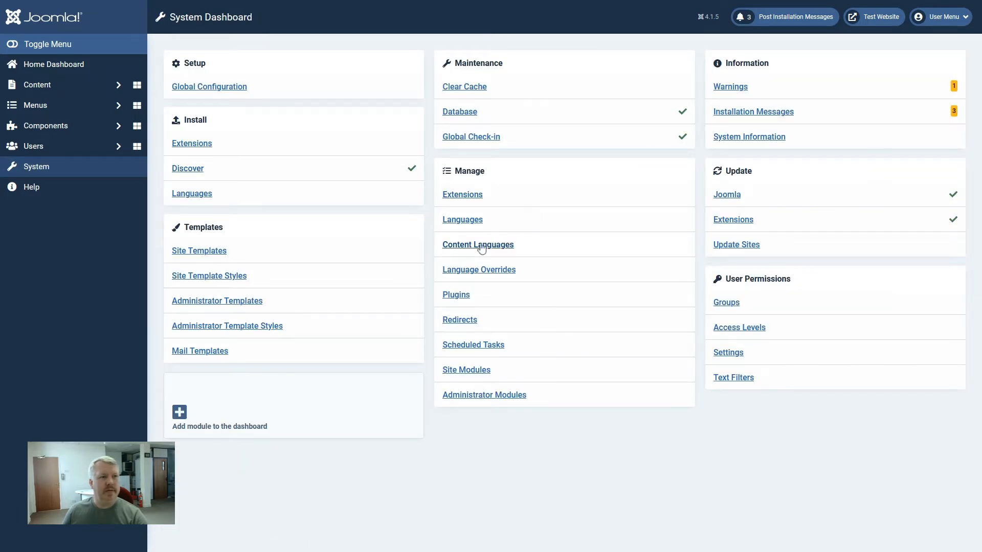
left_click(478, 244)
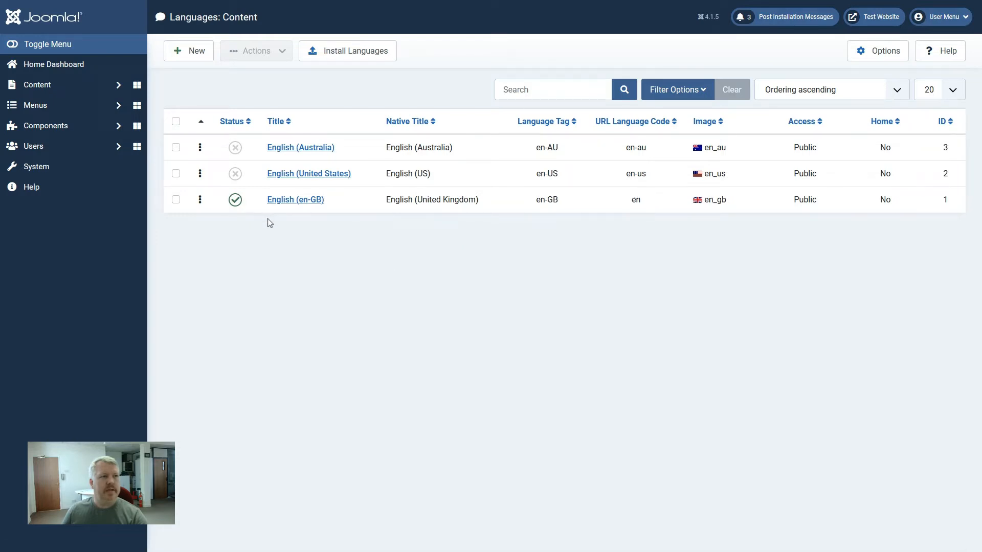
mouse_move(295, 199)
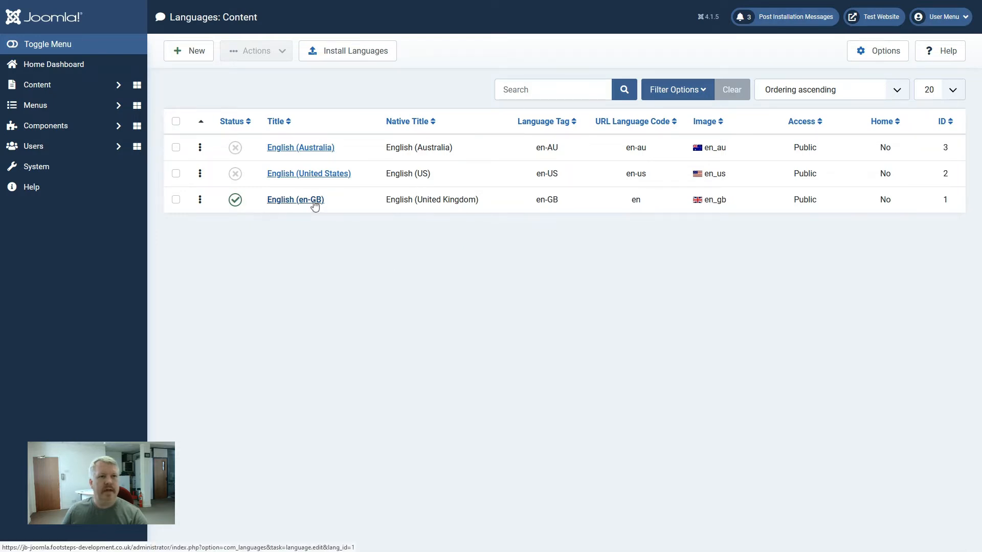
mouse_move(261, 251)
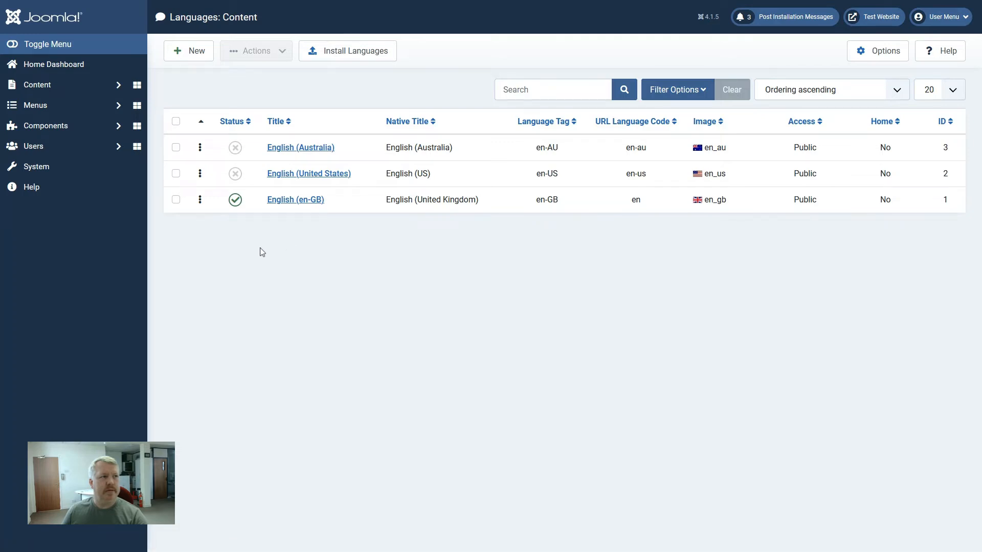
left_click(176, 173)
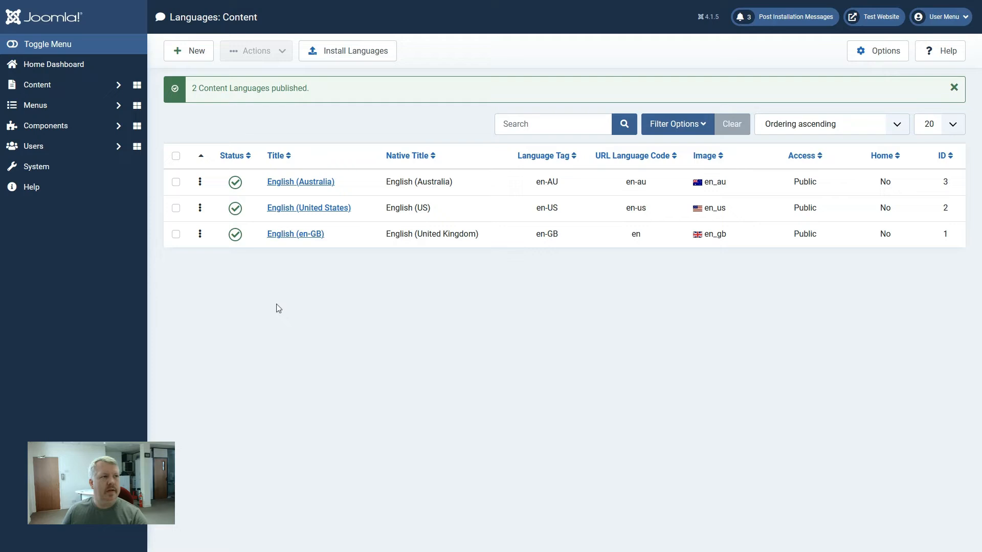
mouse_move(253, 304)
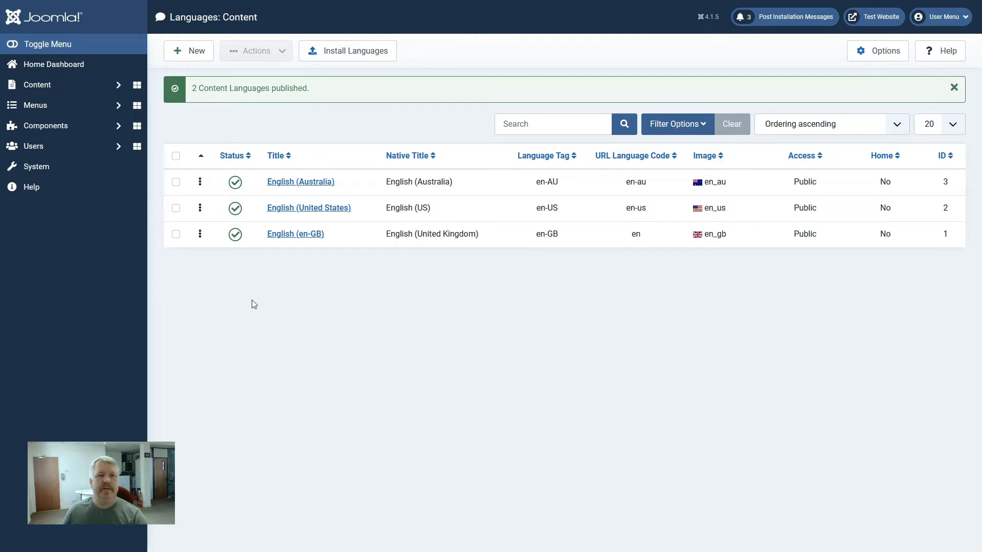
mouse_move(36, 167)
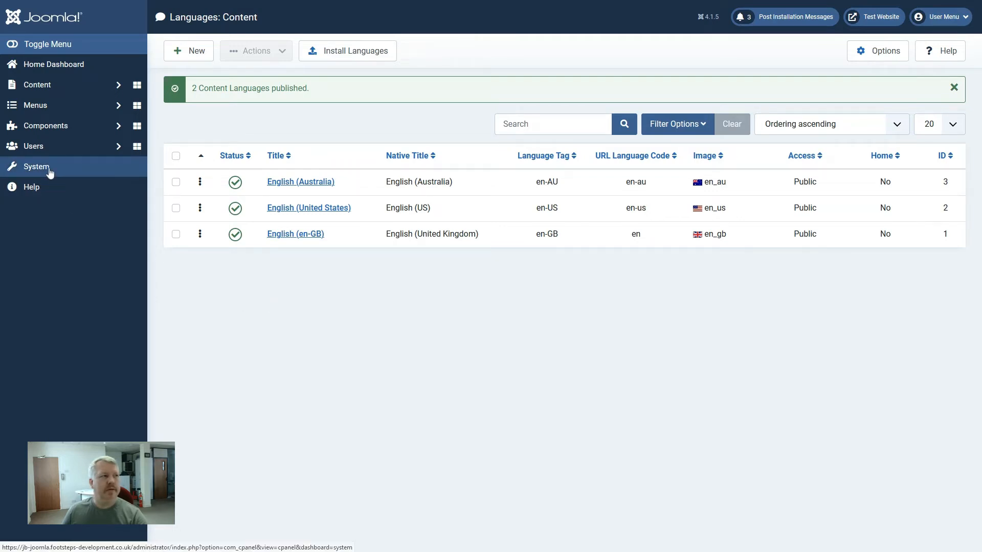
left_click(36, 167)
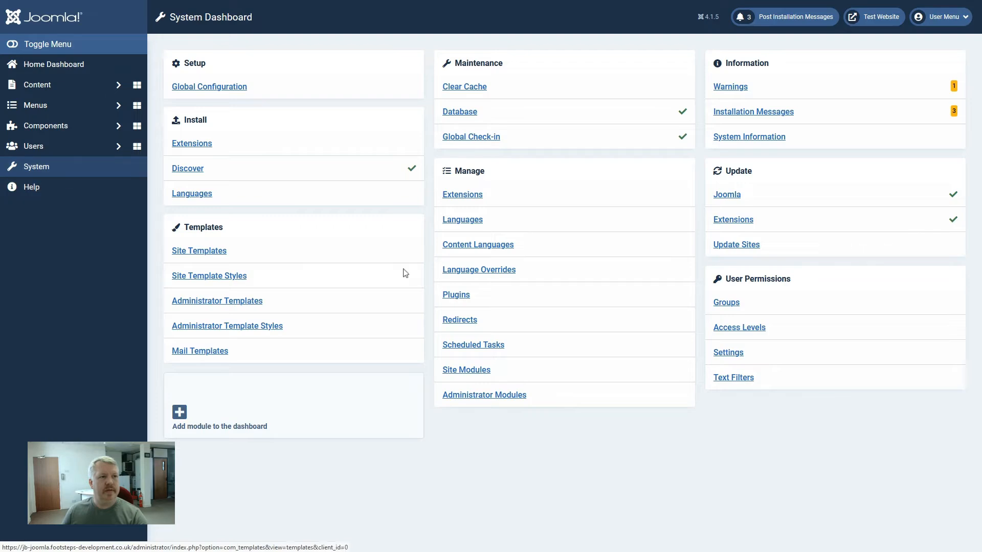
Step: Search the plugins list for 'langua' to show Language Code and Language Filter
left_click(455, 295)
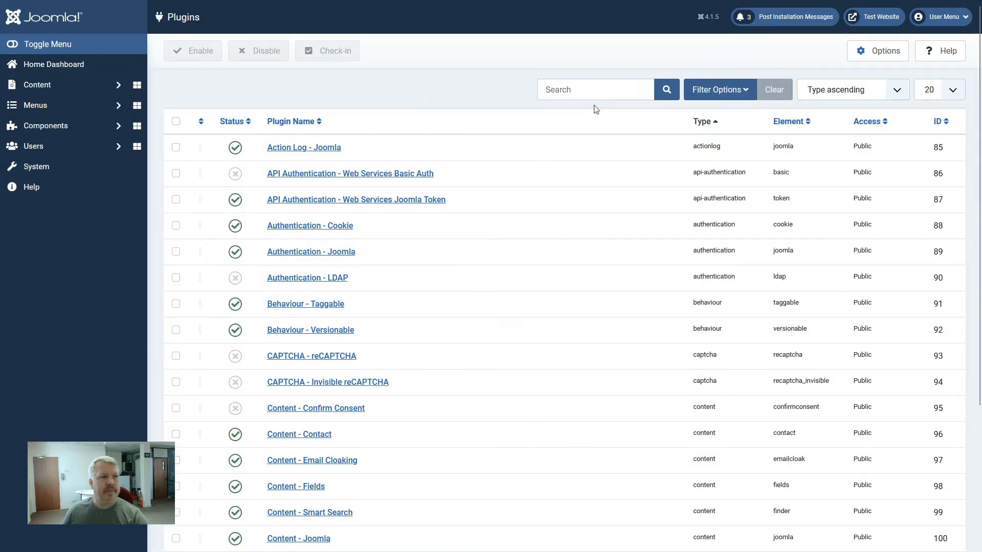
type("langua")
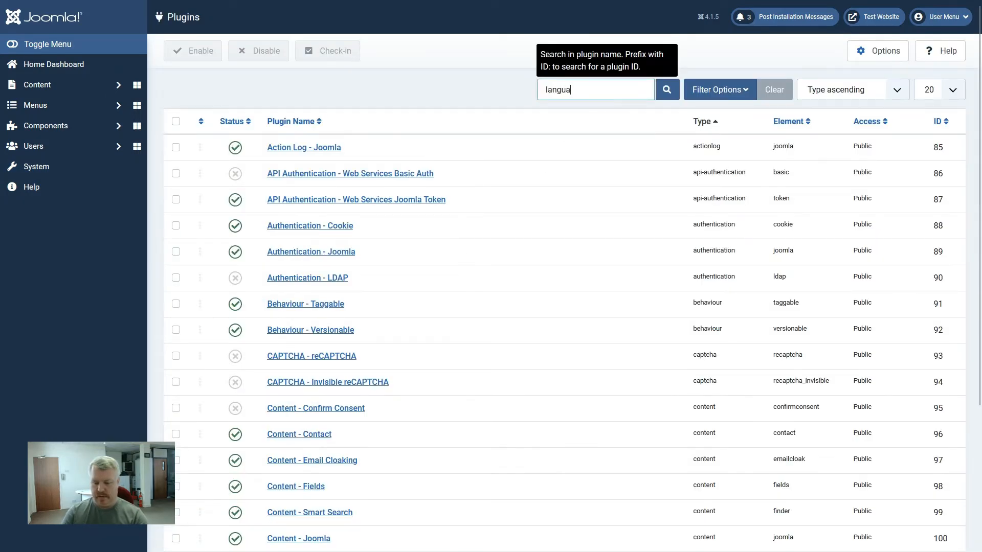
left_click(666, 89)
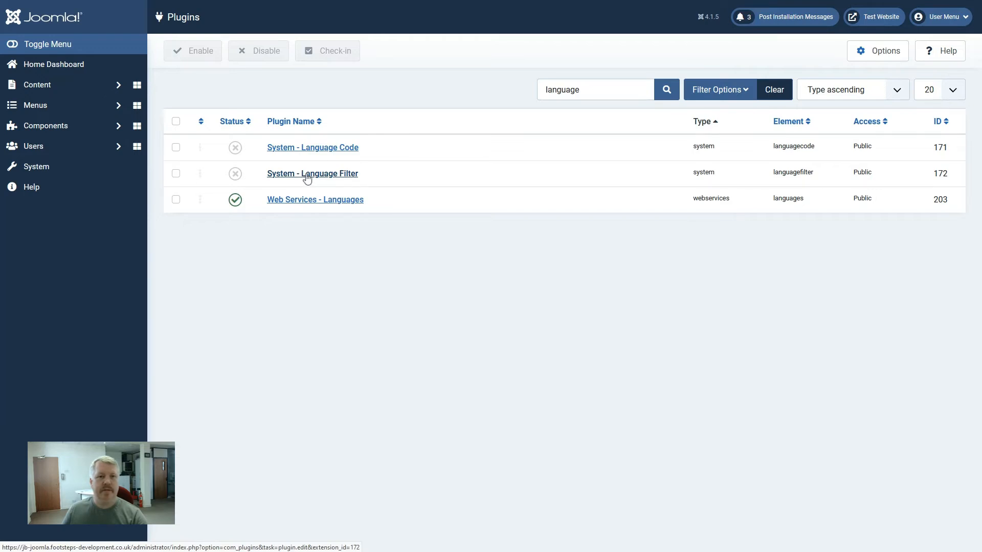
mouse_move(37, 84)
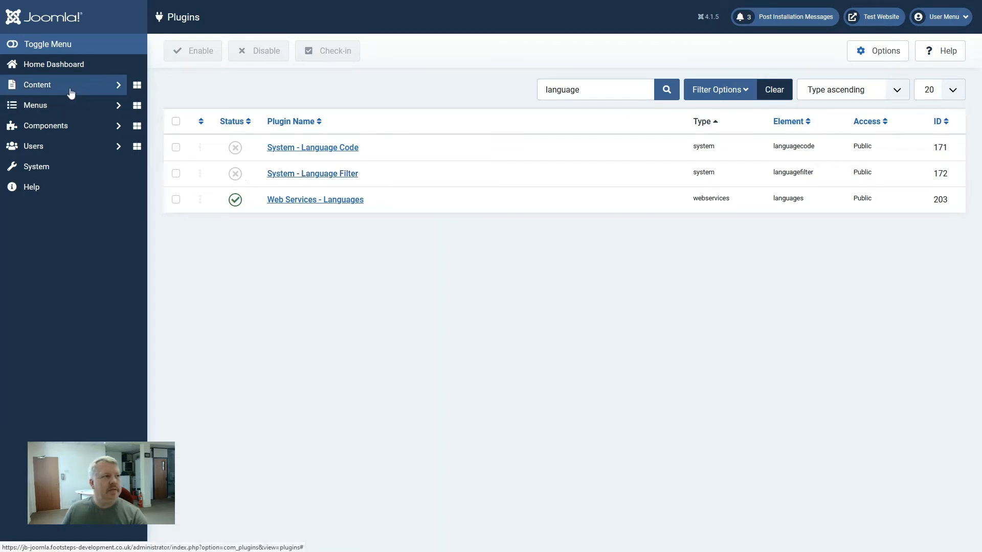
Step: Start a new article from Content > Articles, then cancel it
left_click(37, 85)
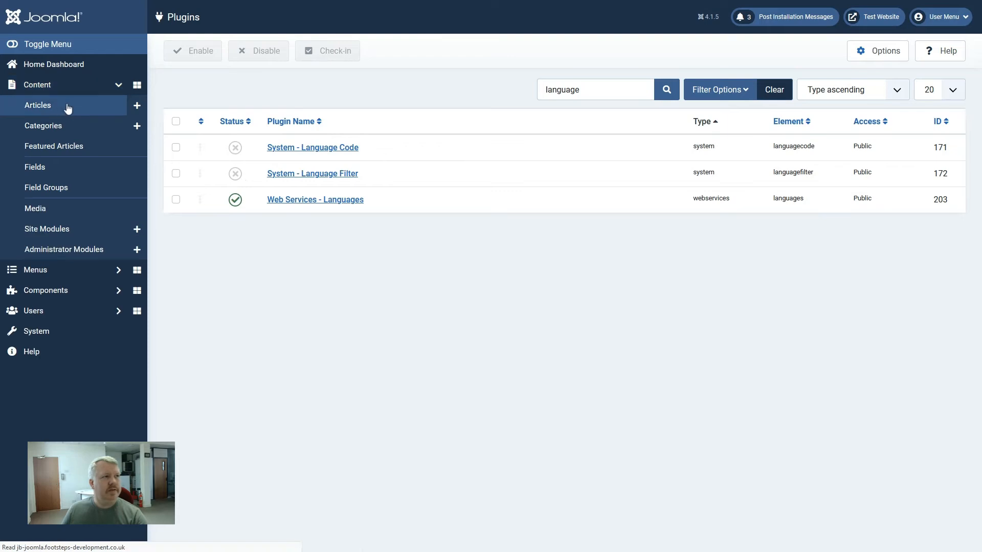
left_click(37, 106)
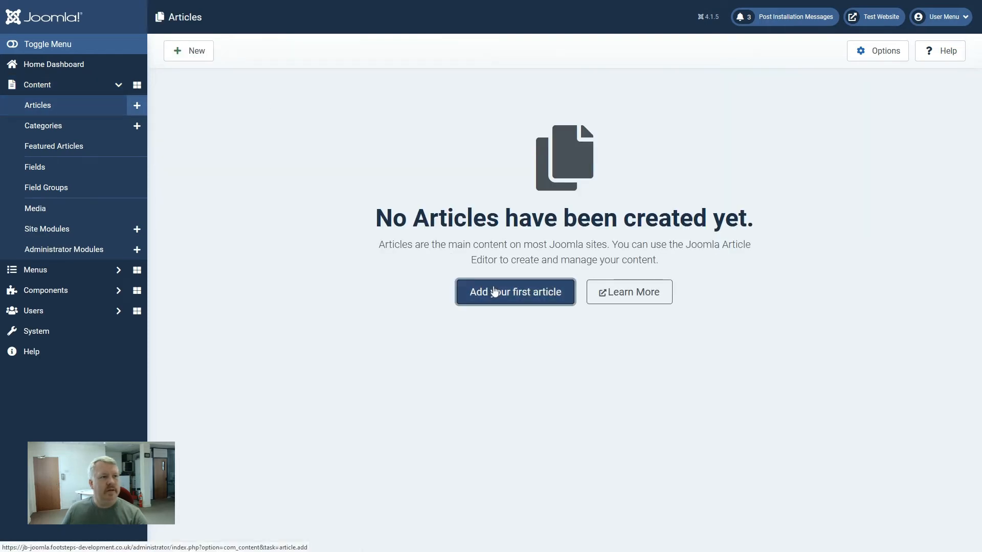
left_click(515, 292)
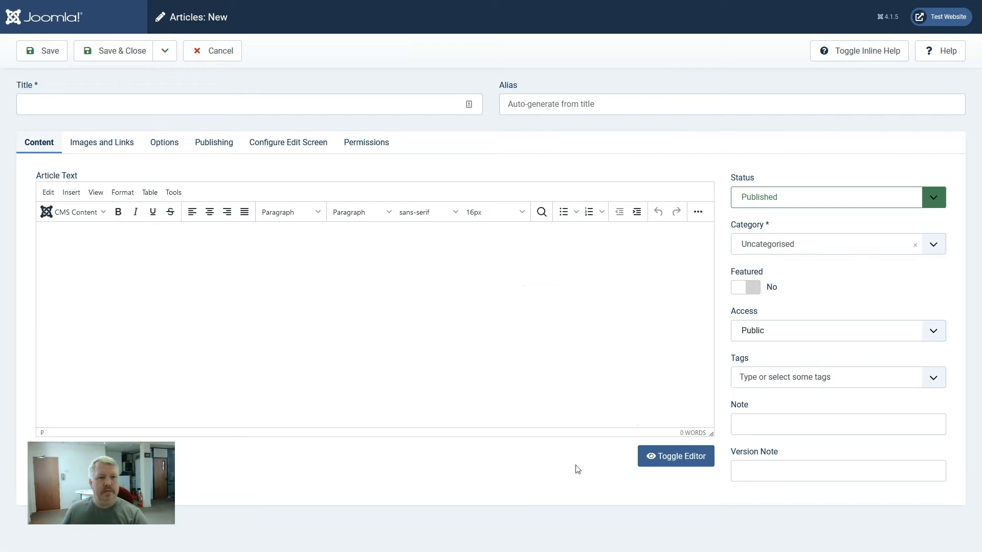
mouse_move(566, 478)
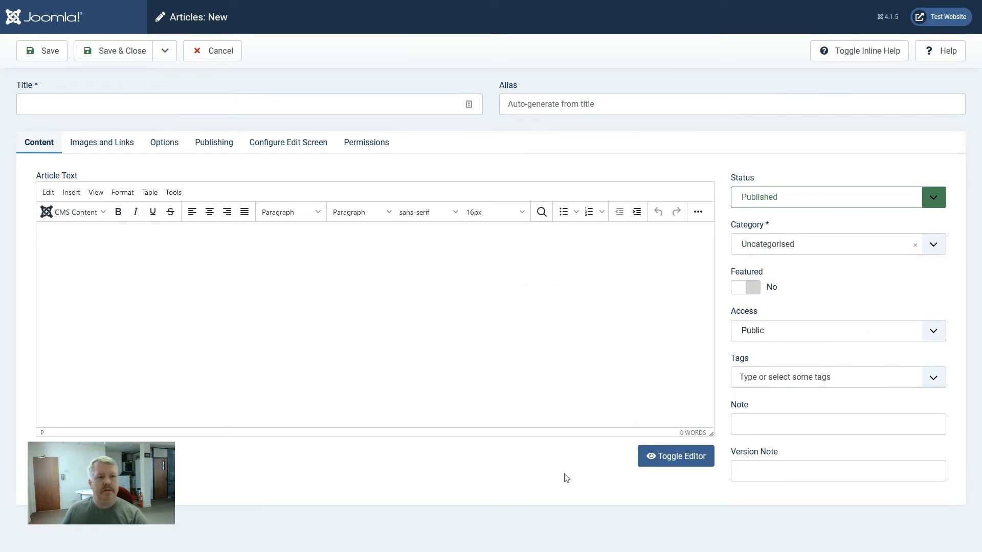
mouse_move(212, 50)
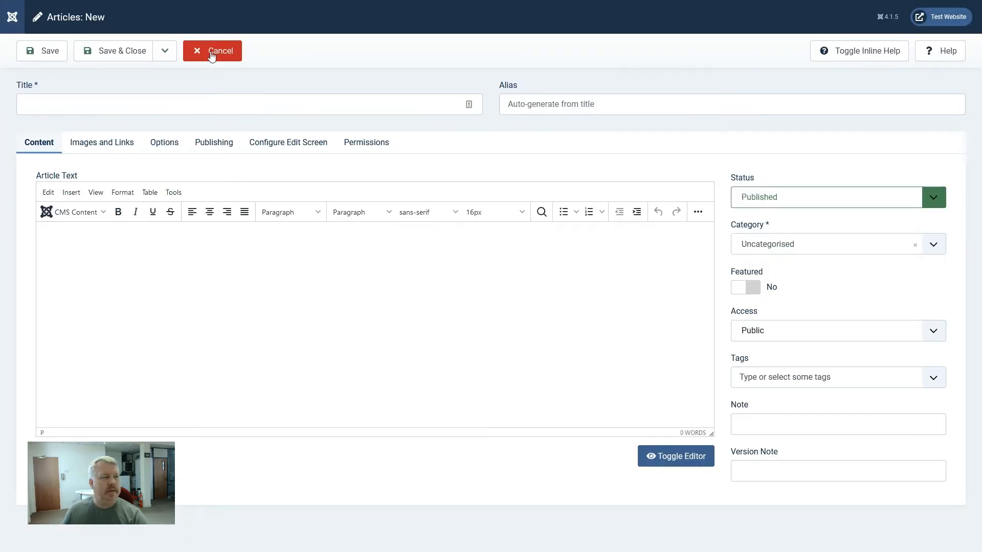
left_click(212, 51)
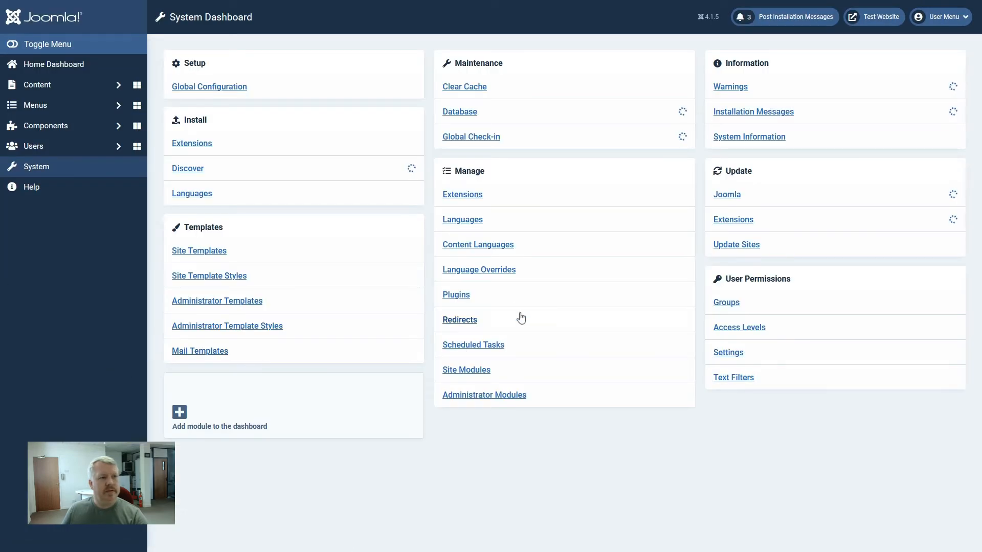
Step: Enable System - Language Filter, then open a new article showing the Language field
left_click(455, 295)
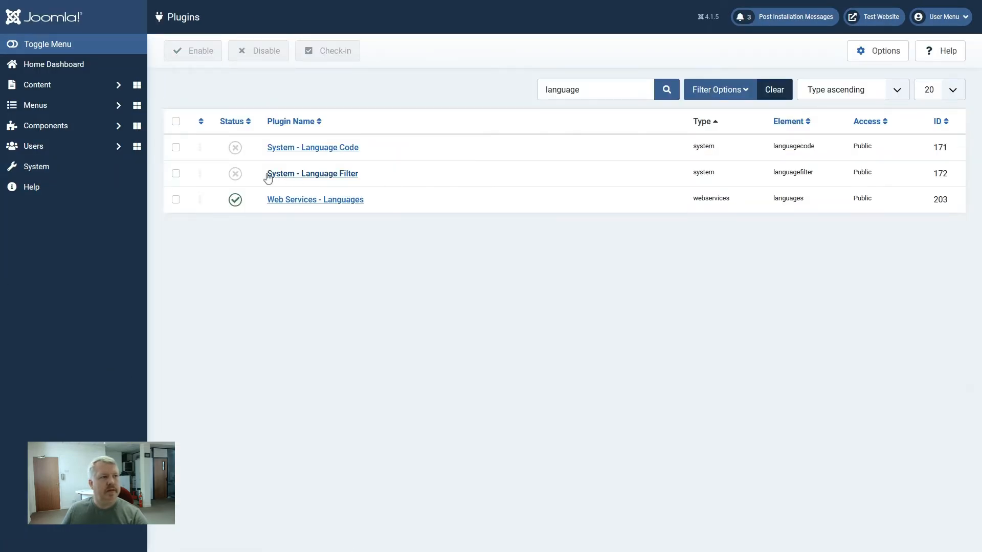
left_click(235, 174)
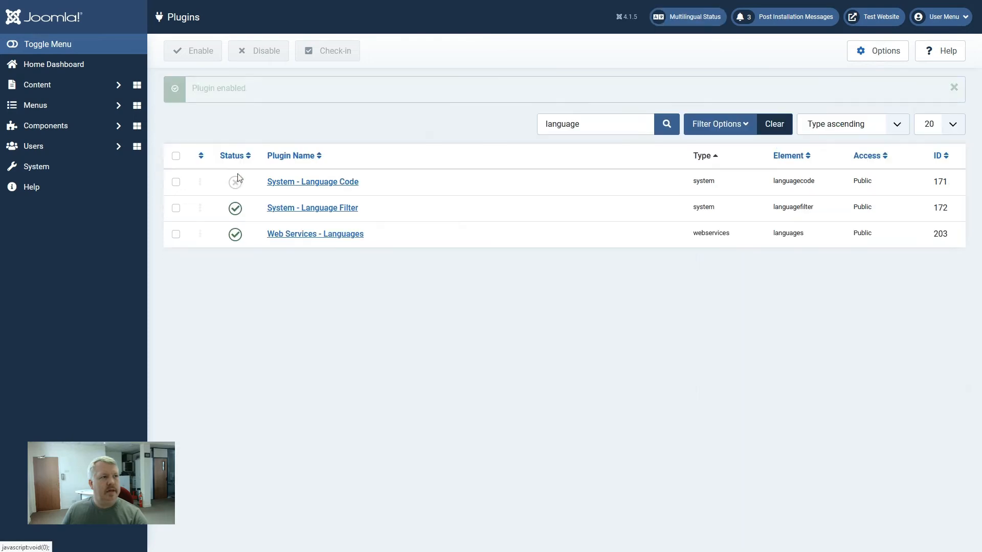
left_click(37, 84)
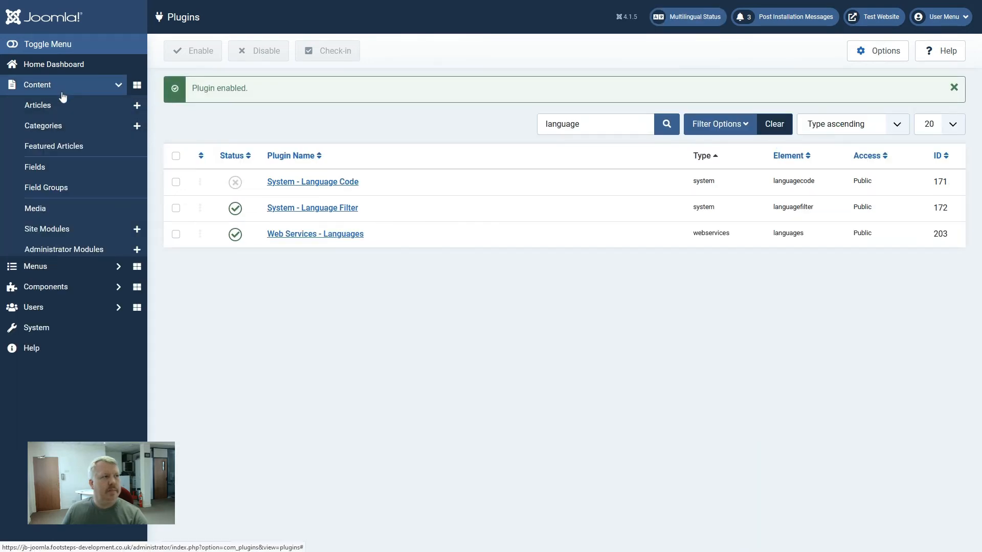
left_click(37, 104)
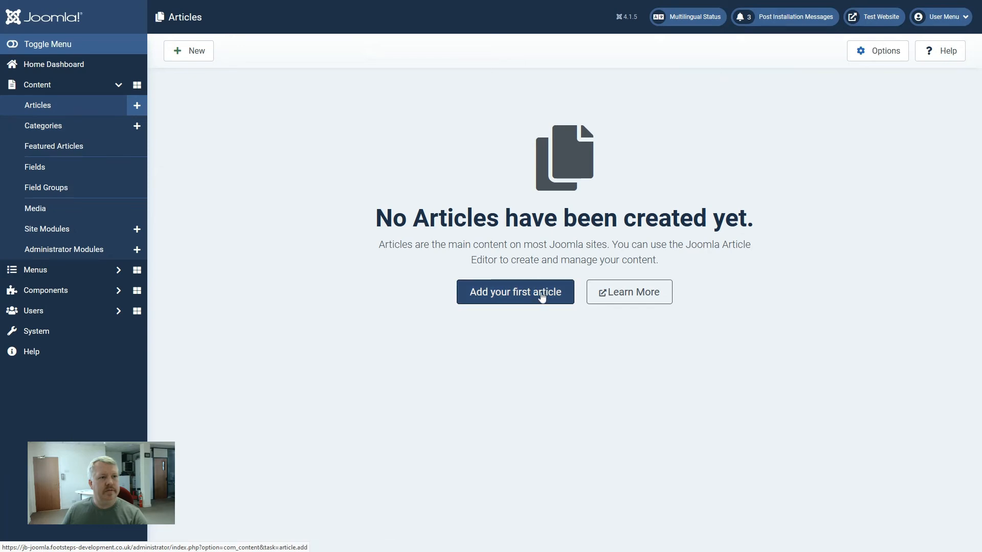
left_click(515, 292)
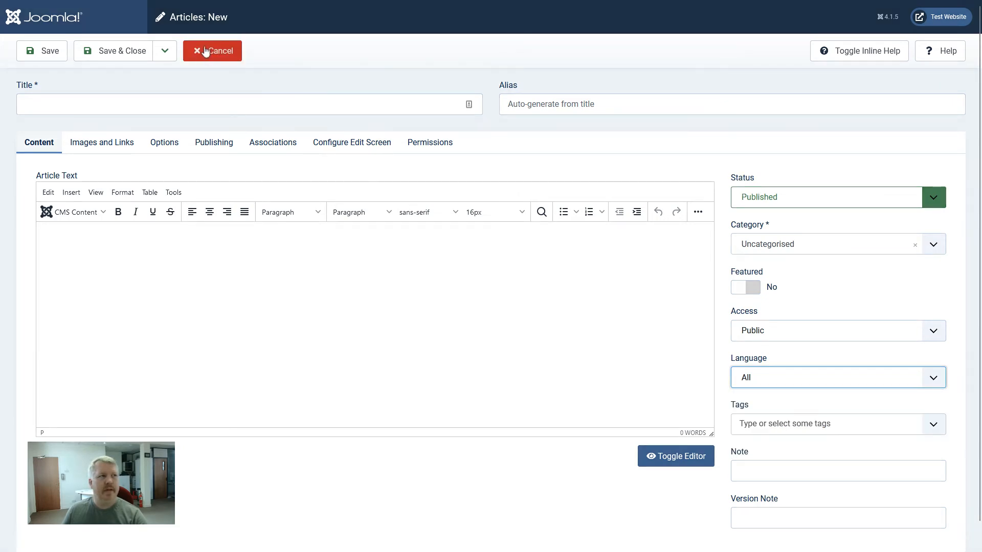
Step: Cancel the article, inspect the Home menu item's Language dropdown, then close it
left_click(212, 51)
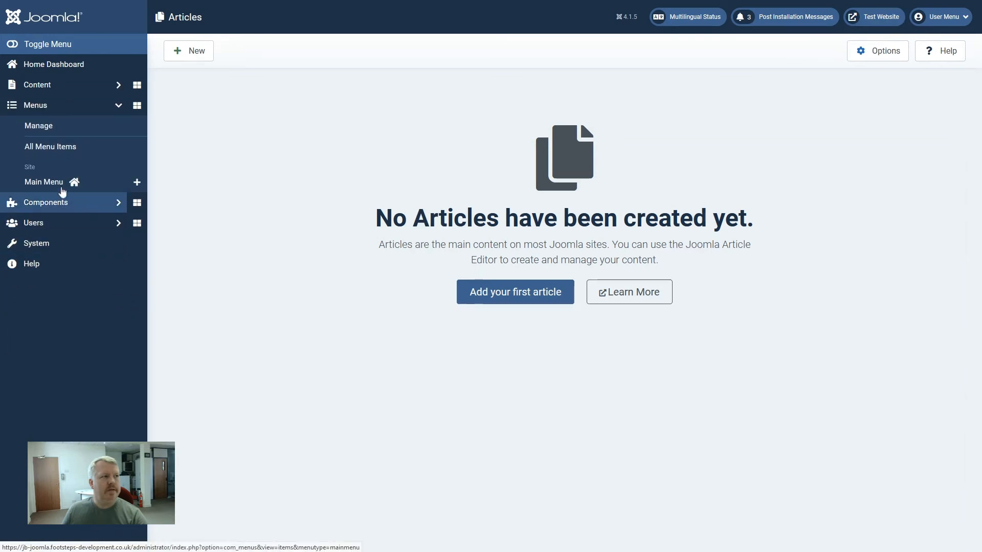
left_click(44, 182)
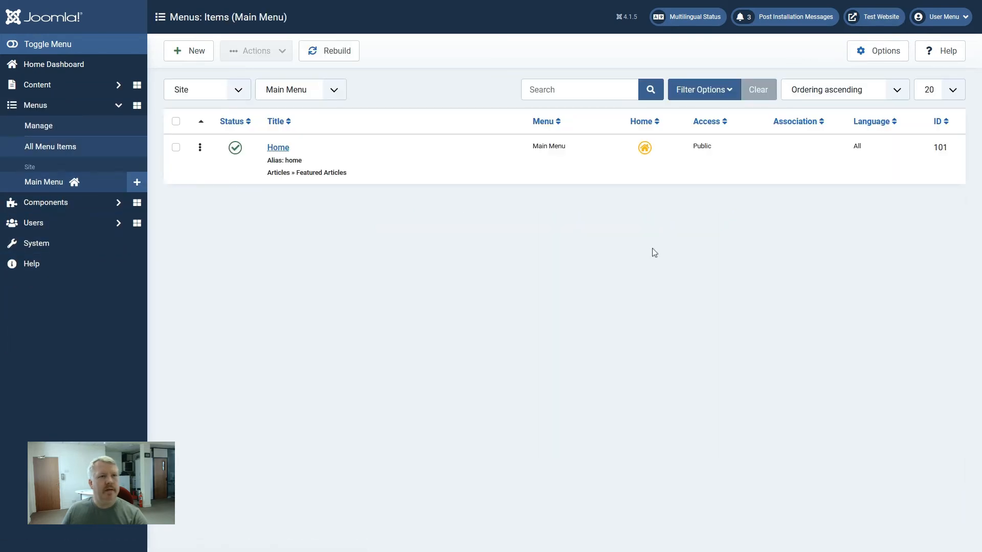
mouse_move(315, 243)
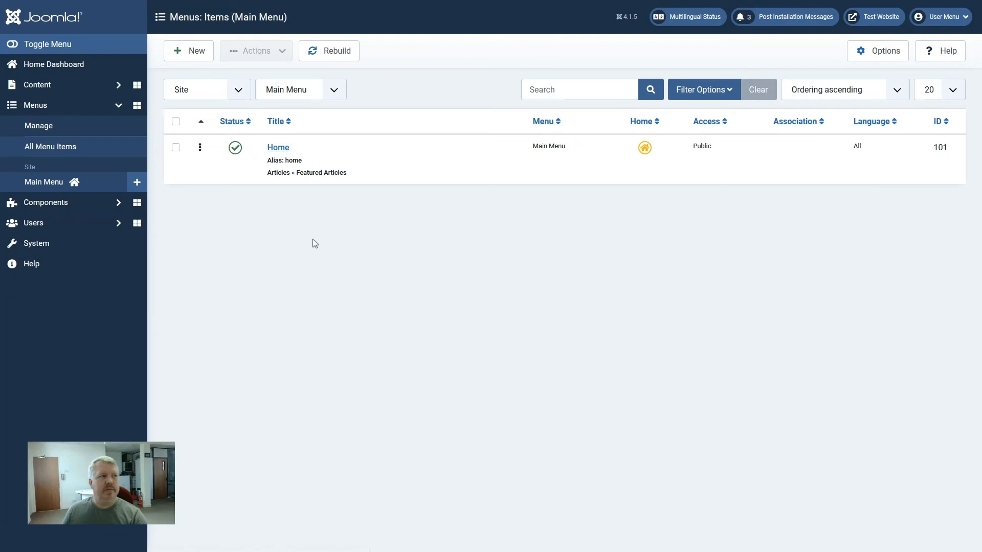
left_click(277, 147)
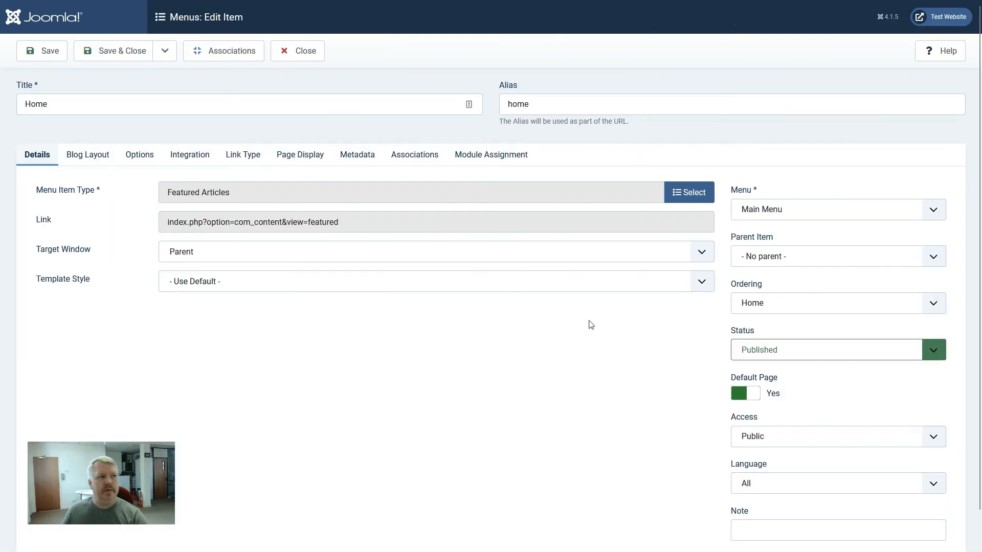
left_click(838, 483)
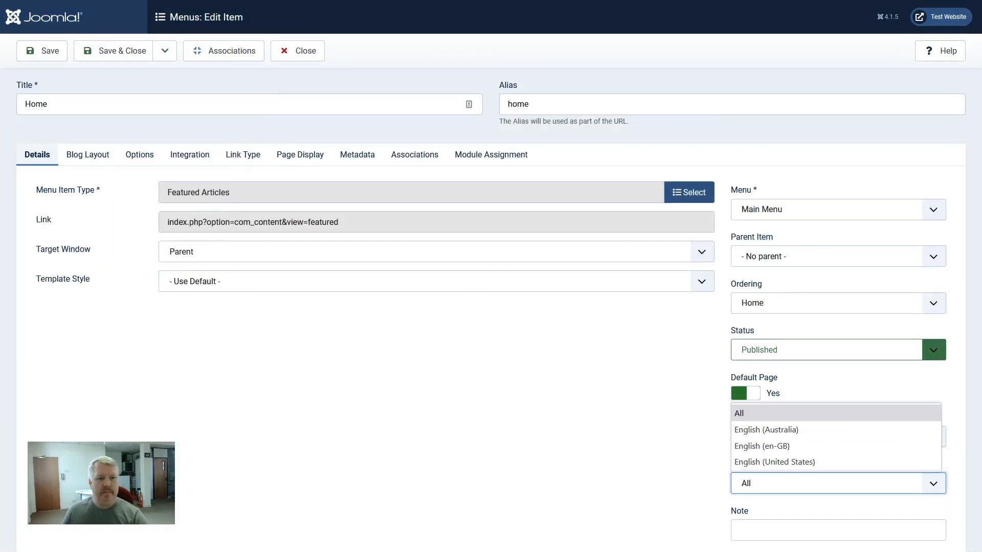
left_click(737, 413)
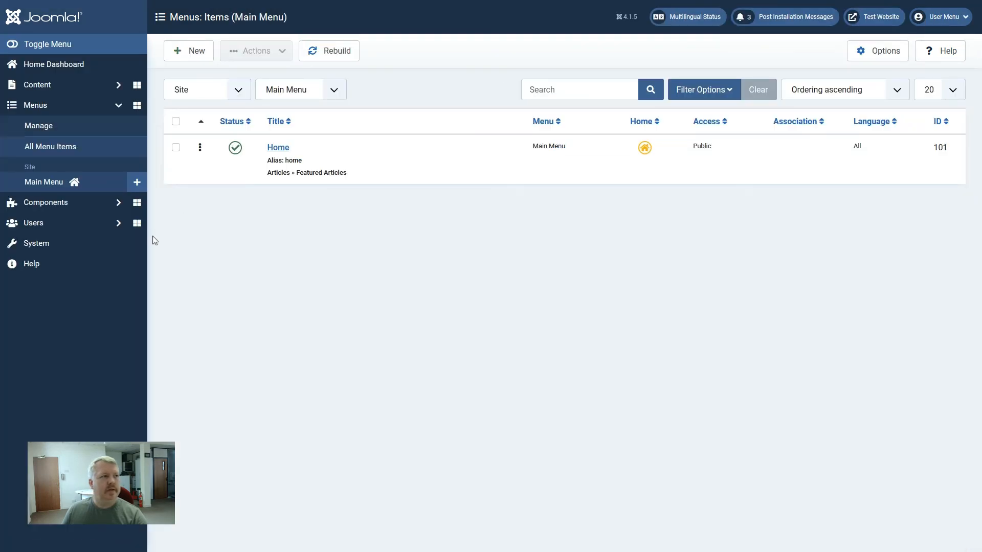
Step: Disable the System - Language Filter plugin and view Main Menu items without language columns
left_click(35, 243)
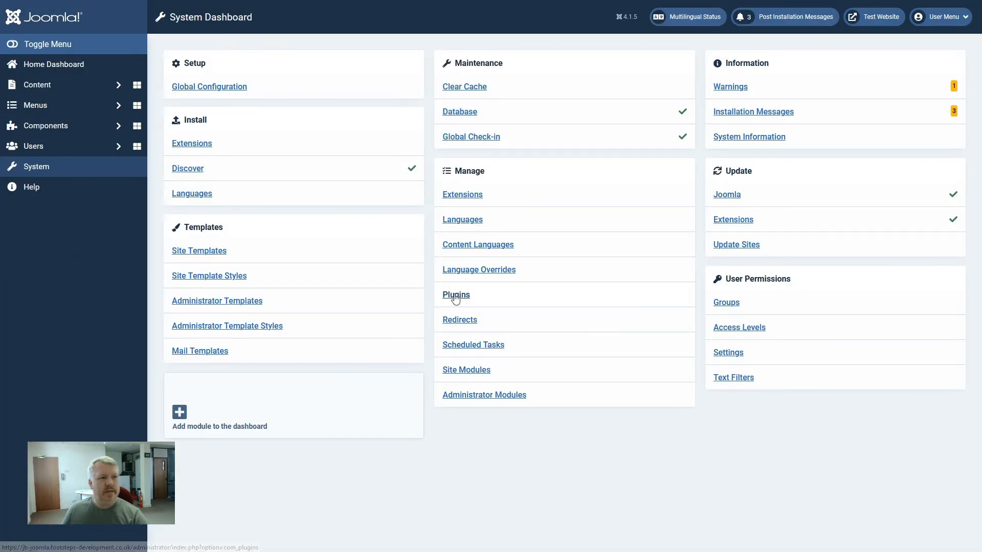
left_click(456, 295)
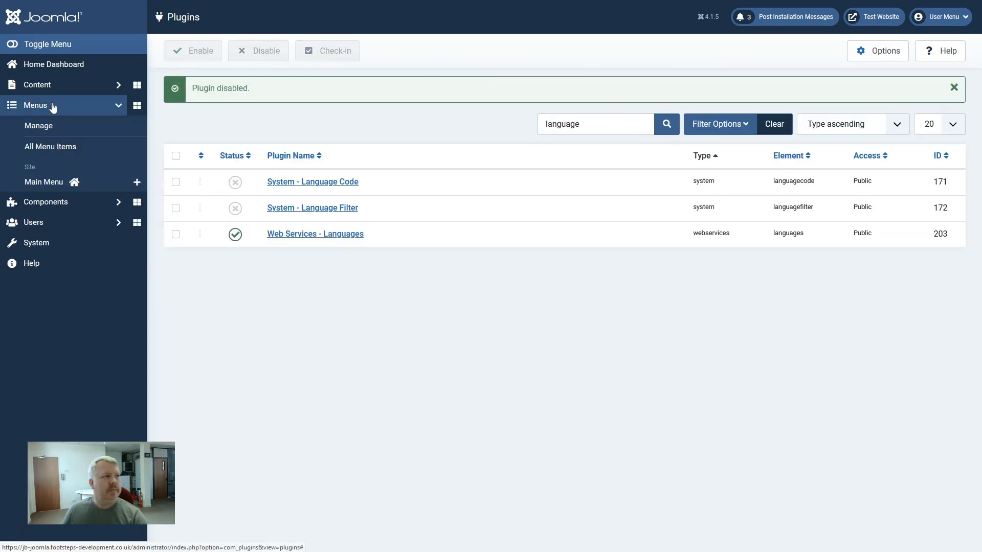
left_click(44, 182)
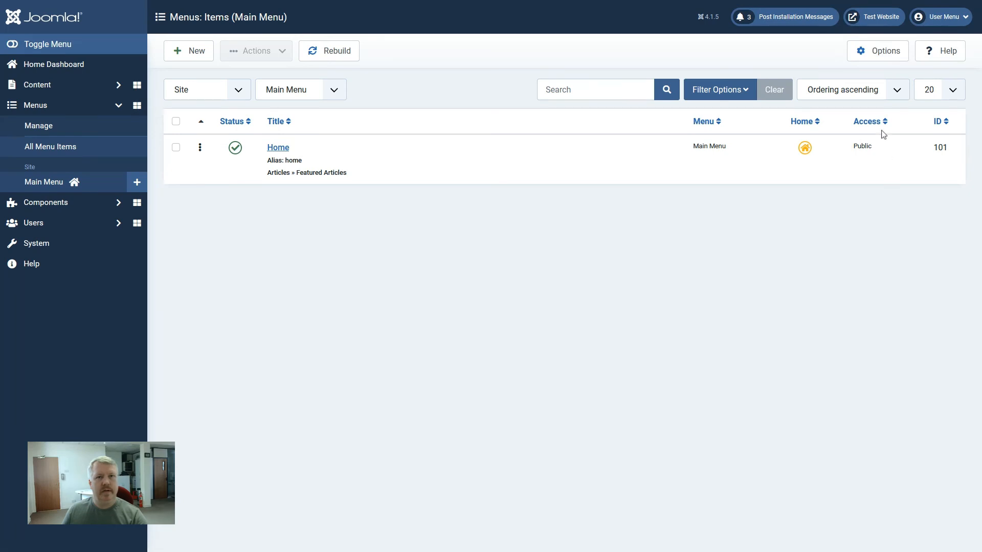
mouse_move(861, 180)
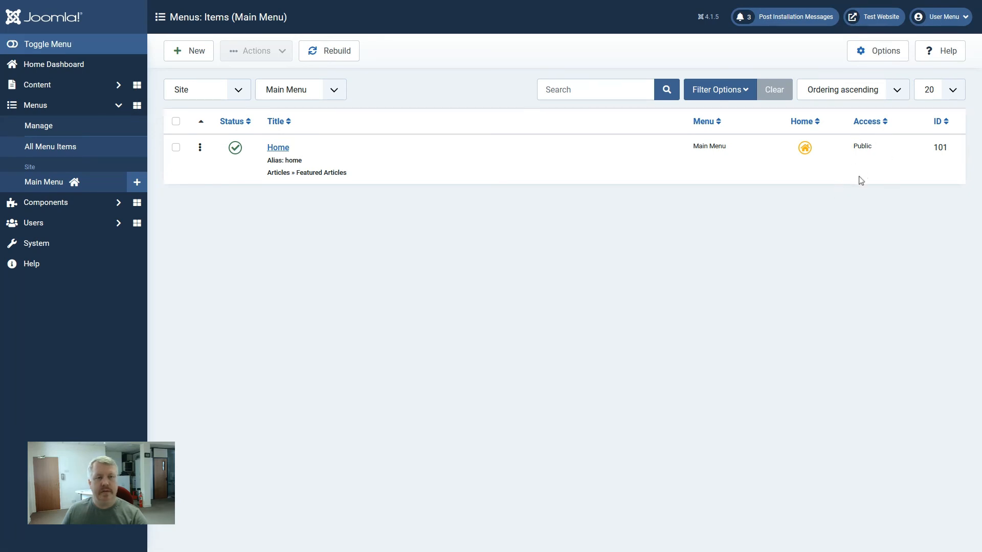
mouse_move(728, 293)
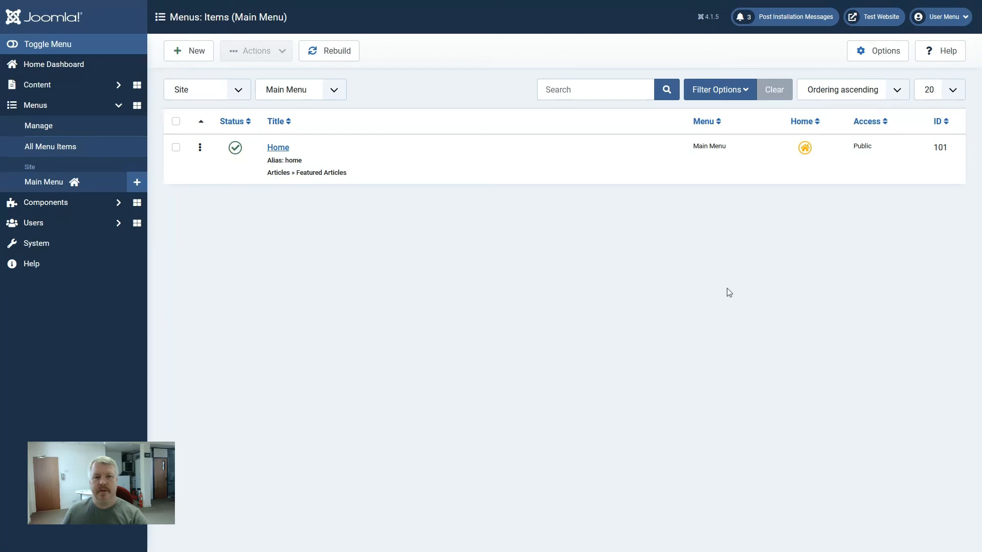
mouse_move(747, 302)
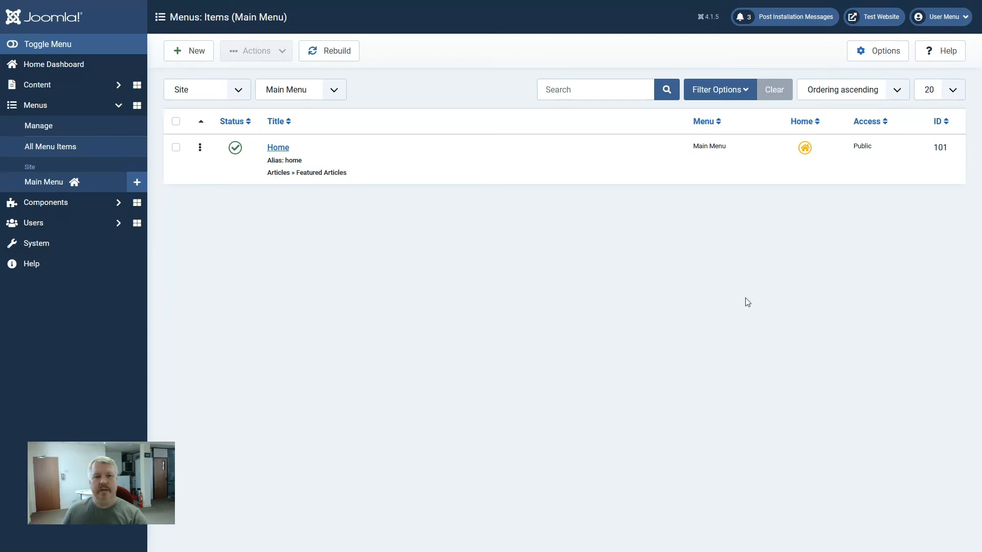